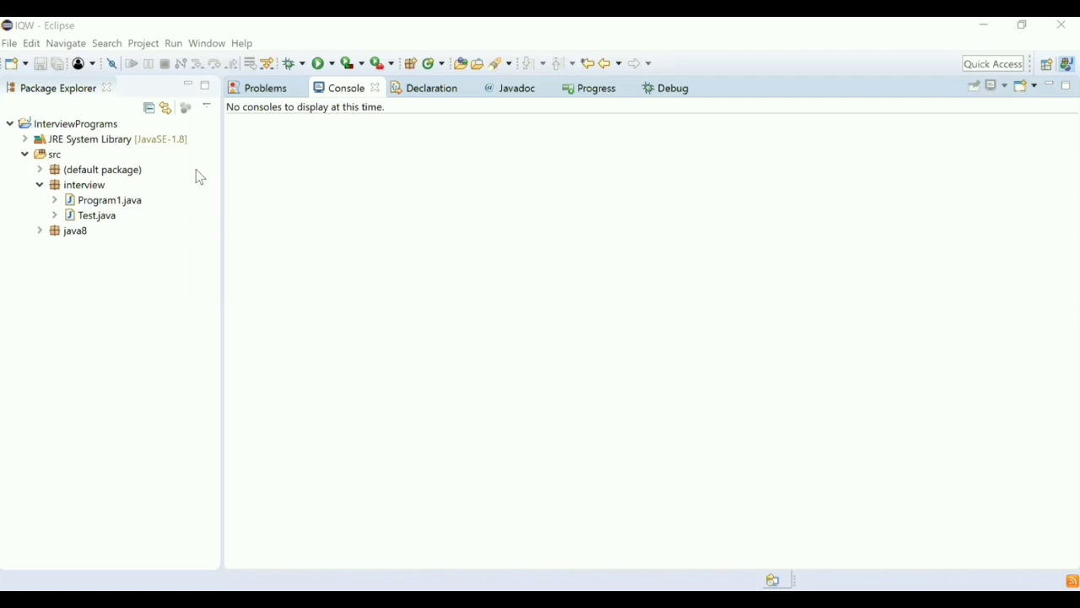
pyautogui.moveTo(384, 337)
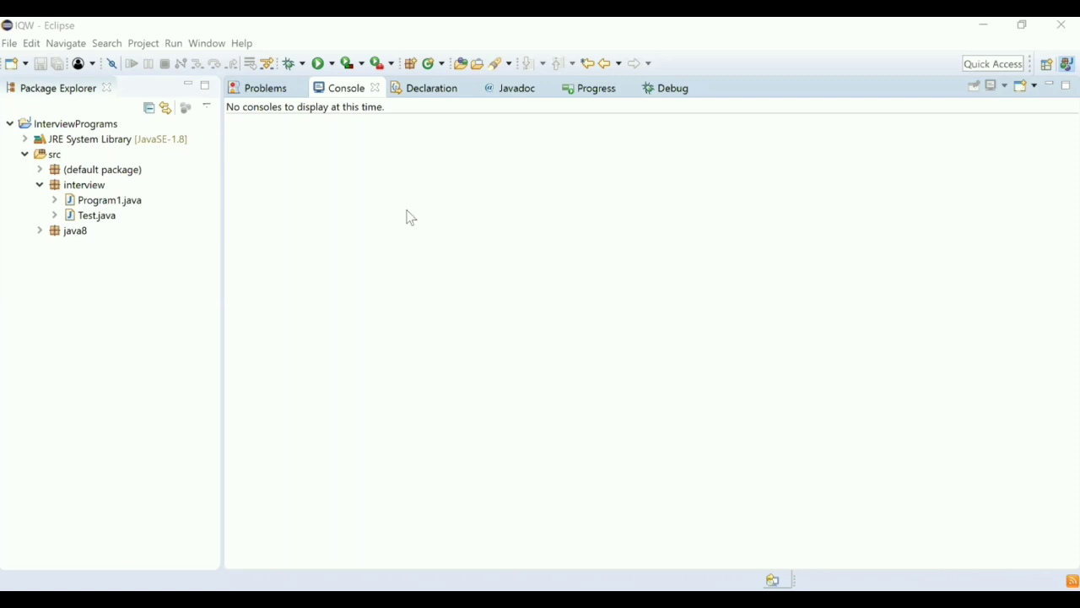
pyautogui.moveTo(419, 206)
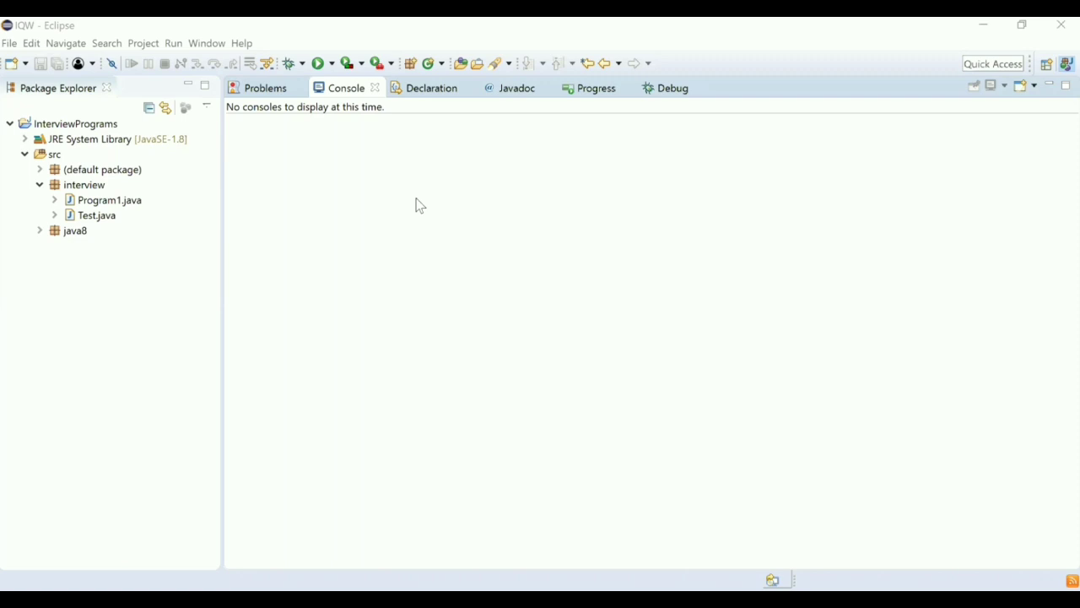
pyautogui.moveTo(425, 185)
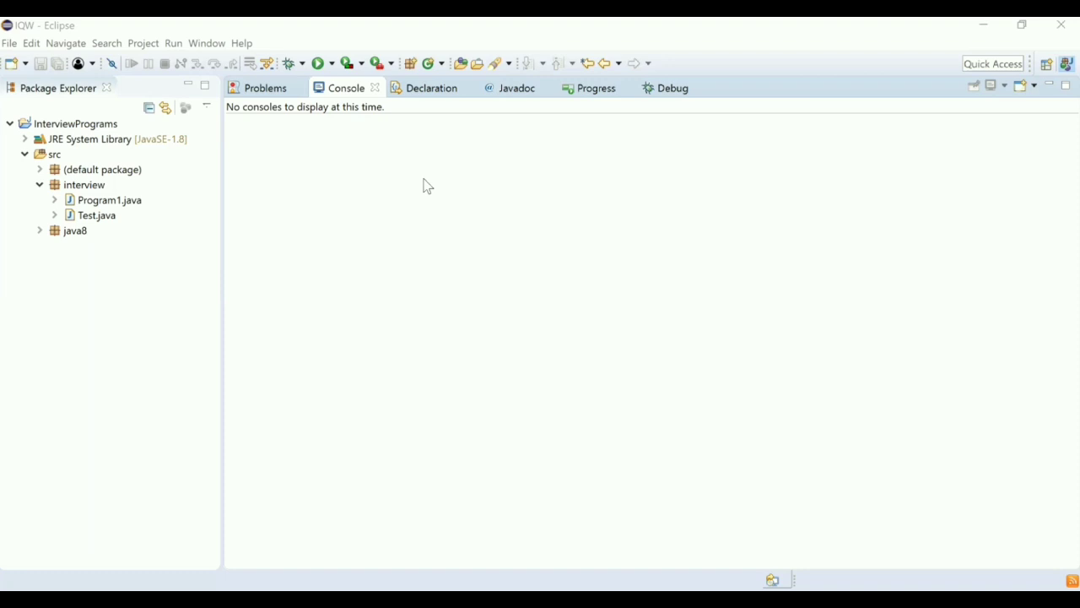
pyautogui.moveTo(356, 337)
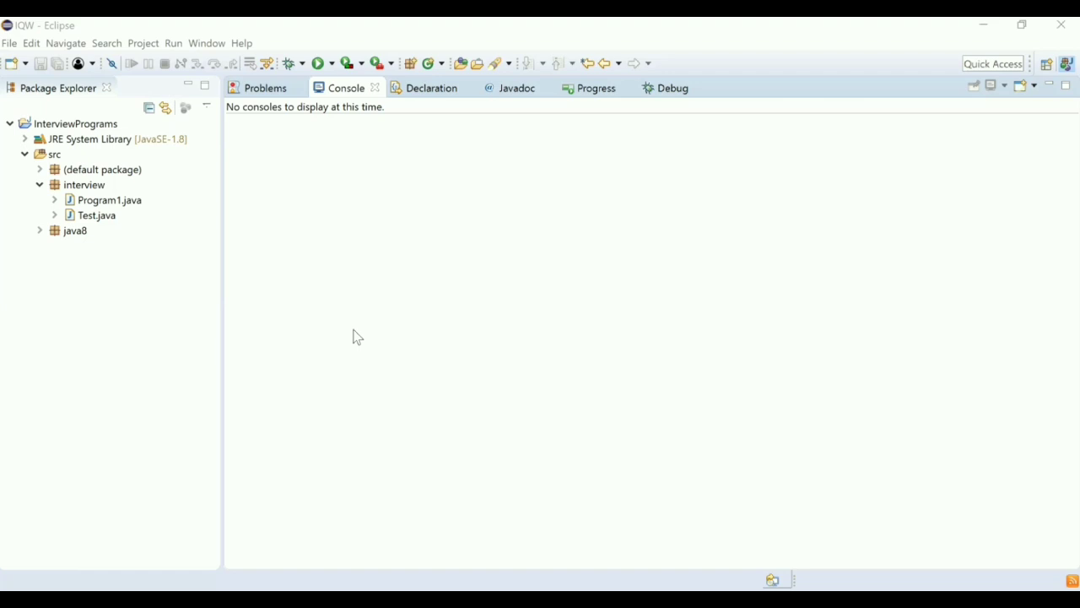
pyautogui.moveTo(496, 266)
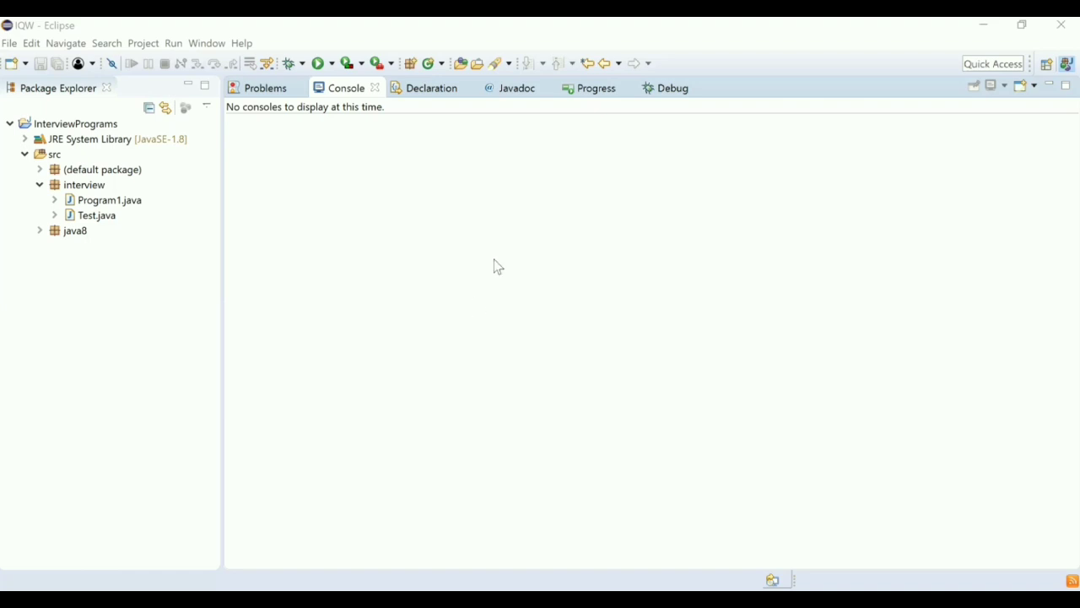
pyautogui.moveTo(525, 111)
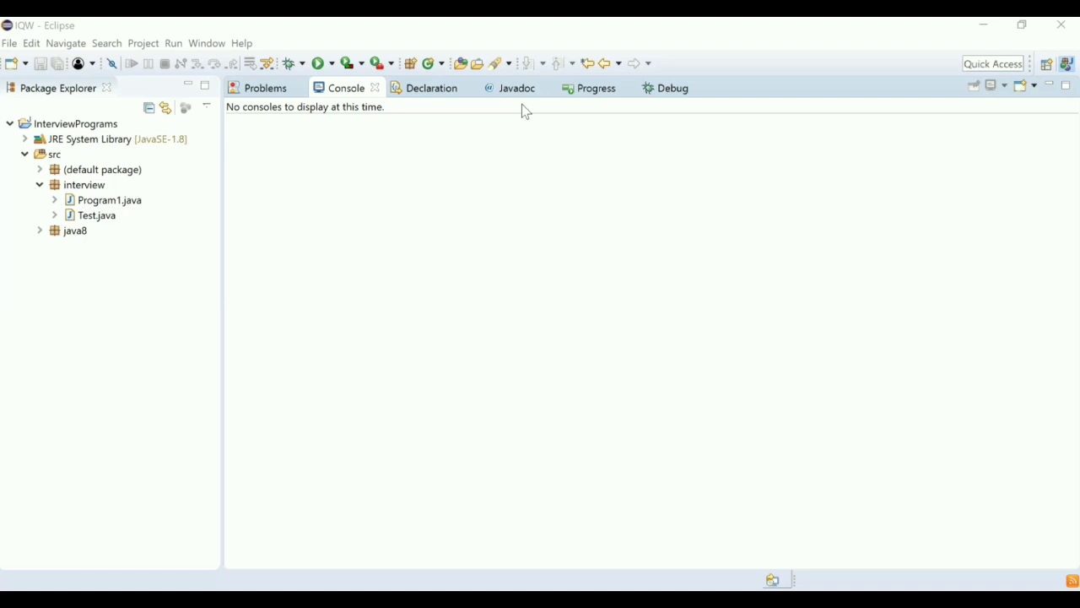
pyautogui.moveTo(367, 572)
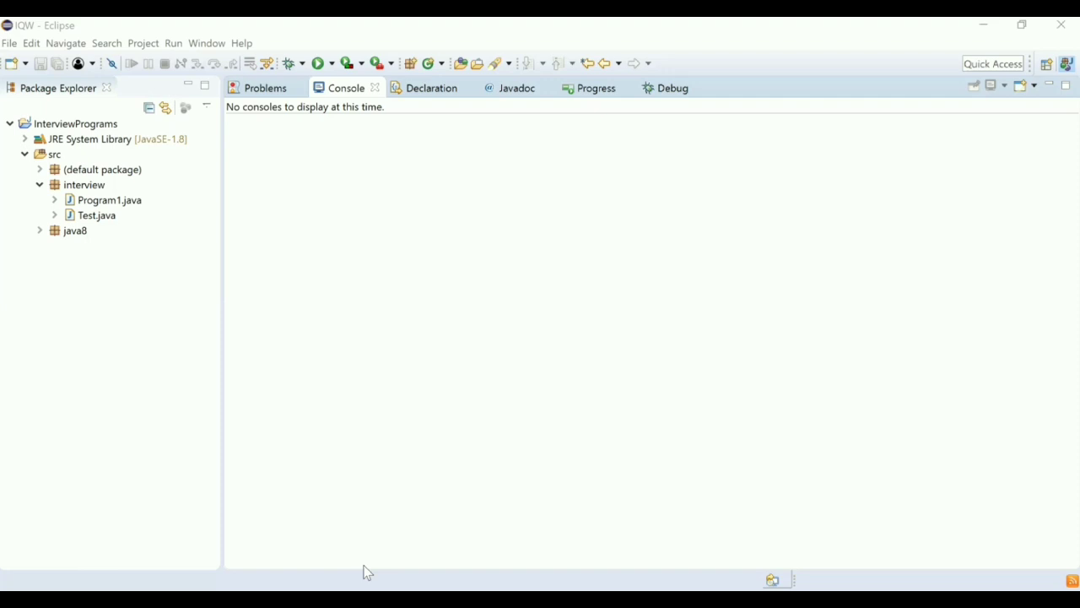
pyautogui.moveTo(659, 309)
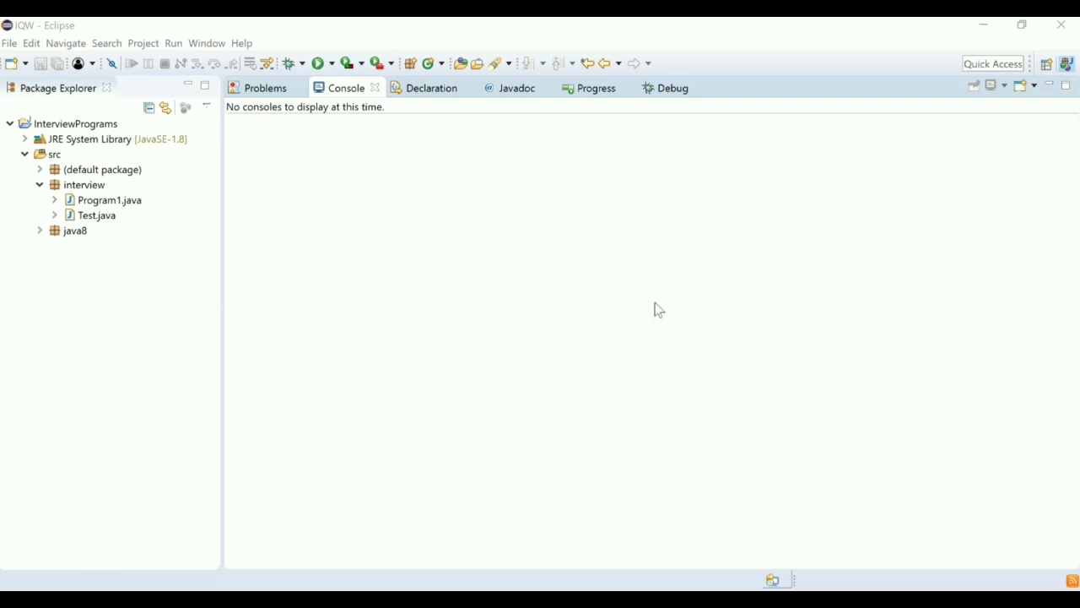
pyautogui.moveTo(731, 57)
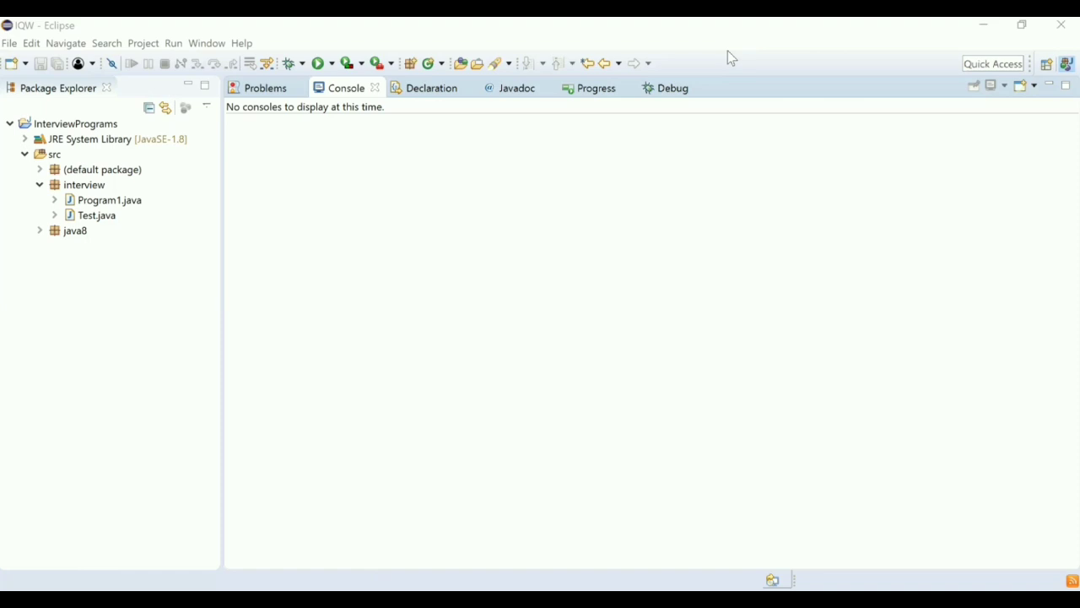
pyautogui.moveTo(328, 108)
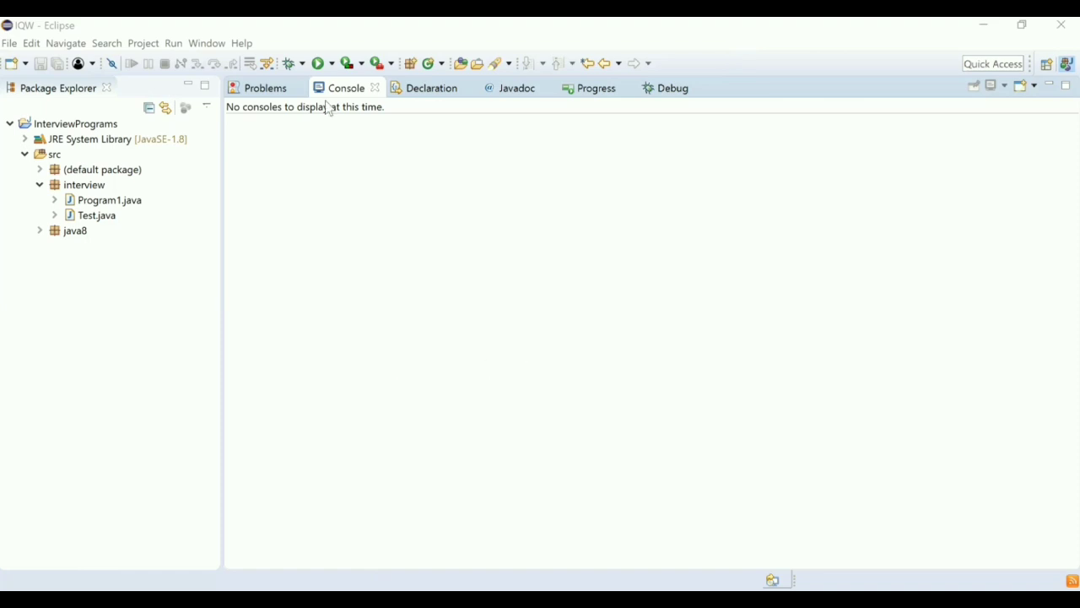
pyautogui.moveTo(510, 198)
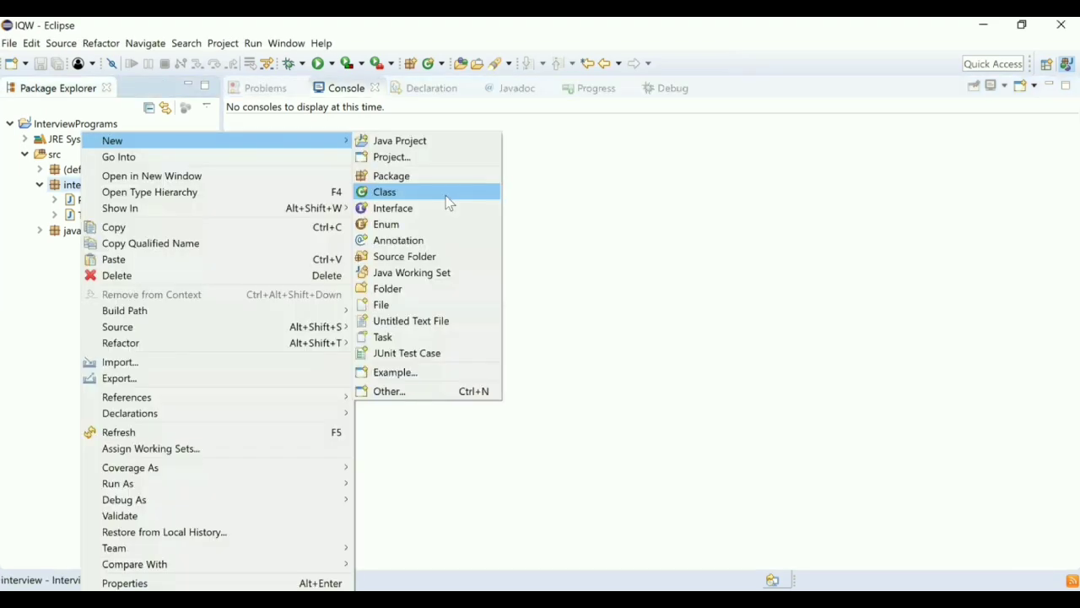
# Step: Create a new class named Program2 in the interview package with the New Class wizard
pyautogui.click(384, 191)
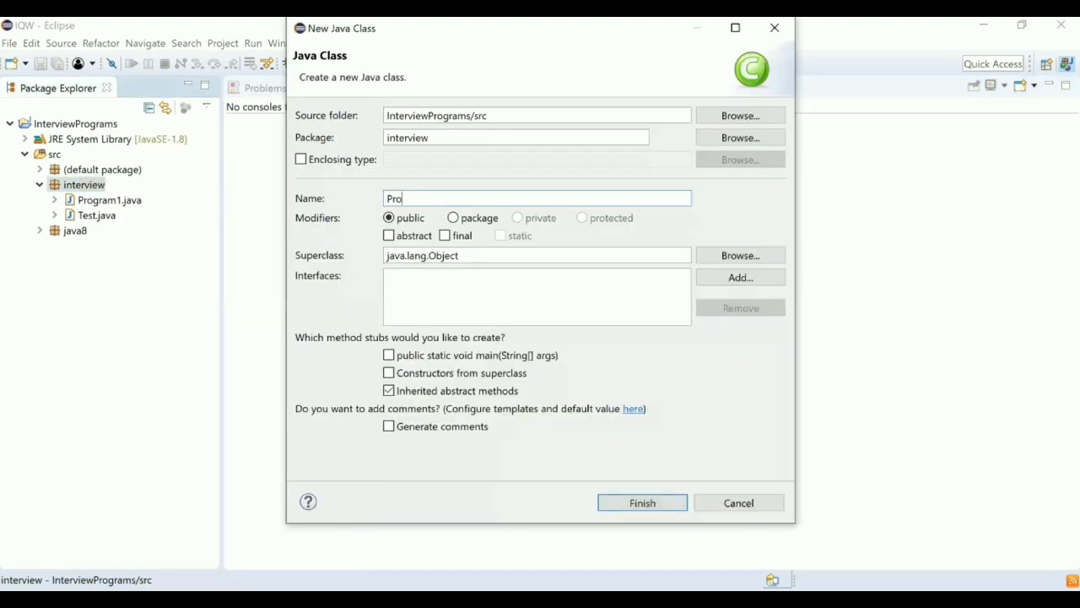
pyautogui.write('gram')
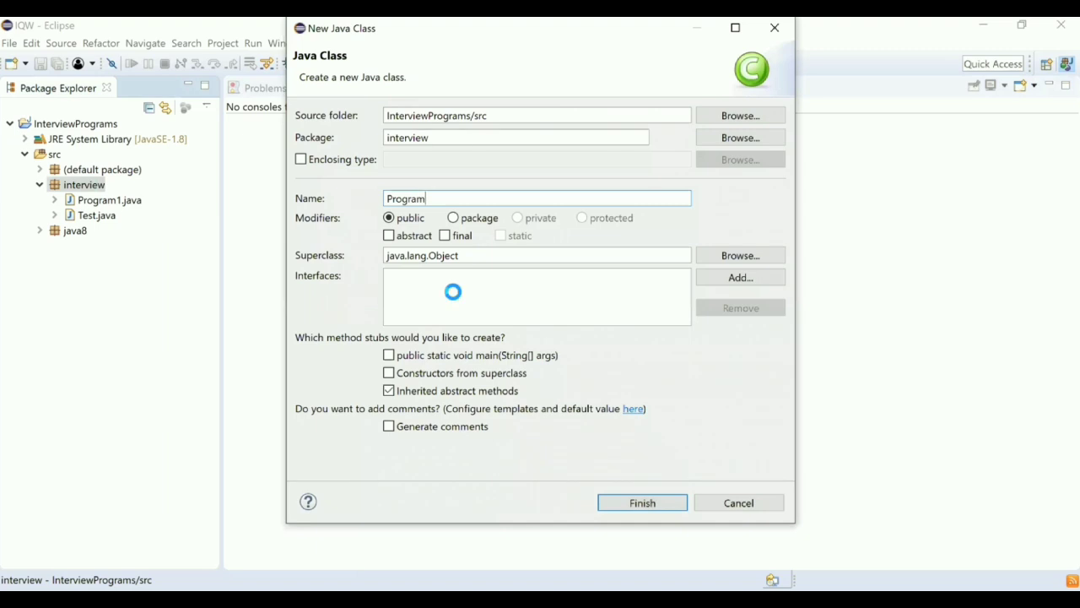
pyautogui.click(642, 502)
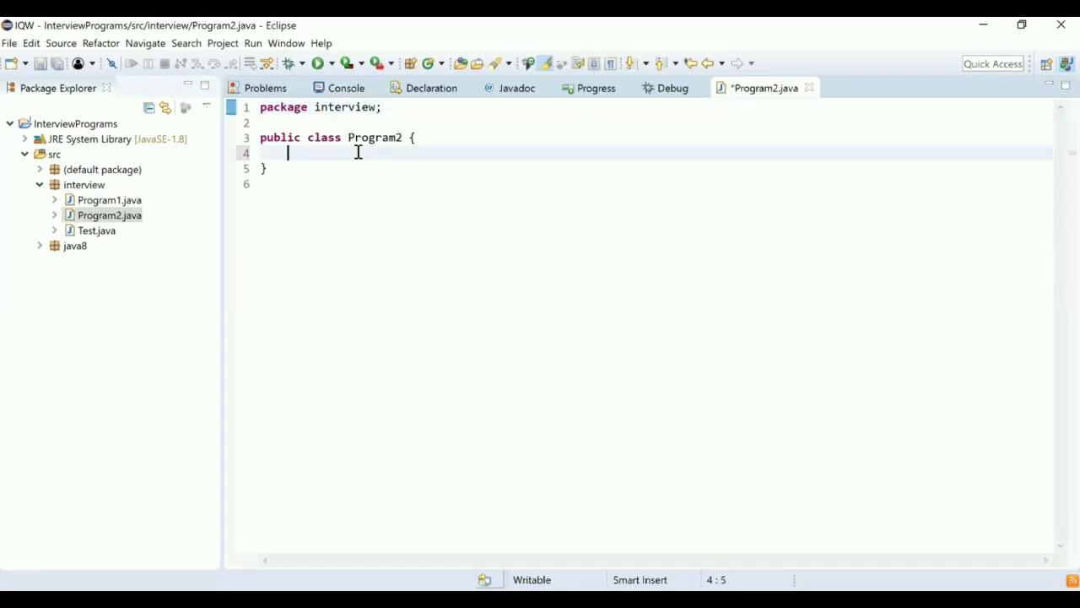
# Step: Type the main method and a List<Integer> integers = Arrays.asList() declaration
pyautogui.write('public static void main(String[] args) {')
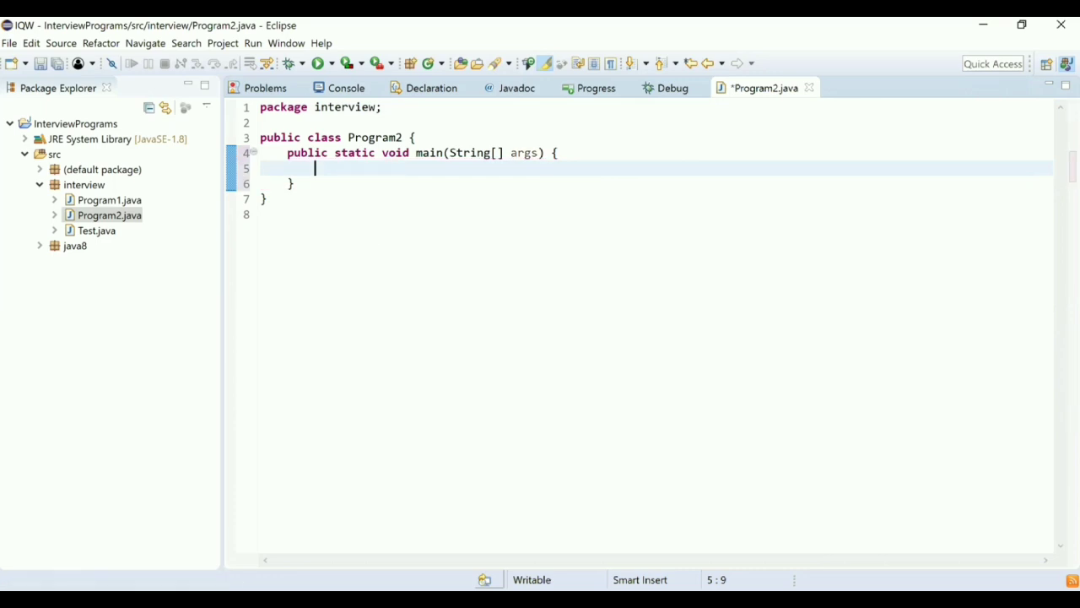
pyautogui.write('List<>')
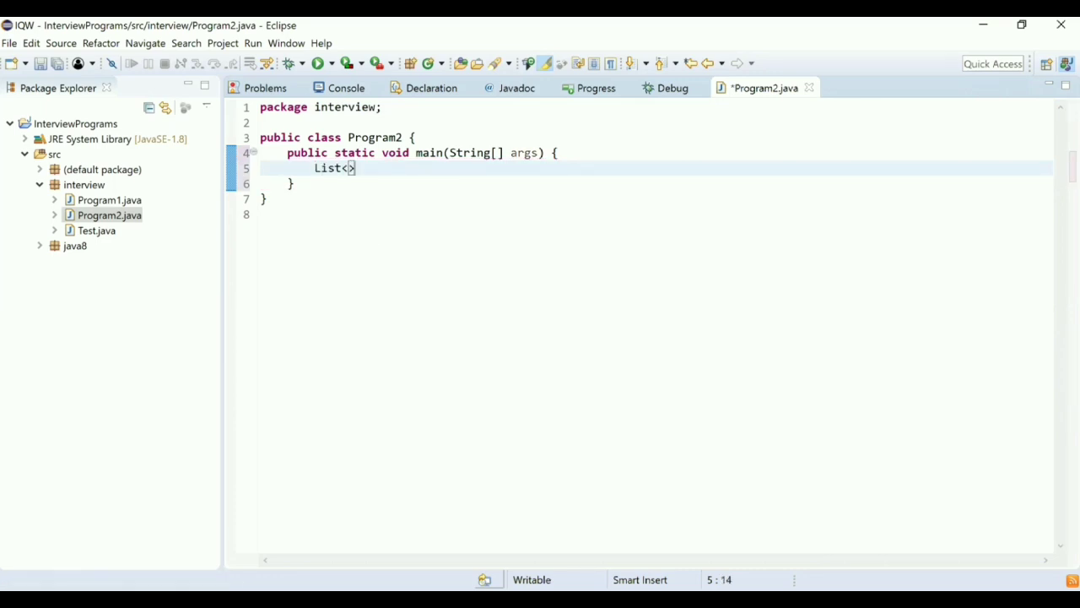
pyautogui.write('Intgere')
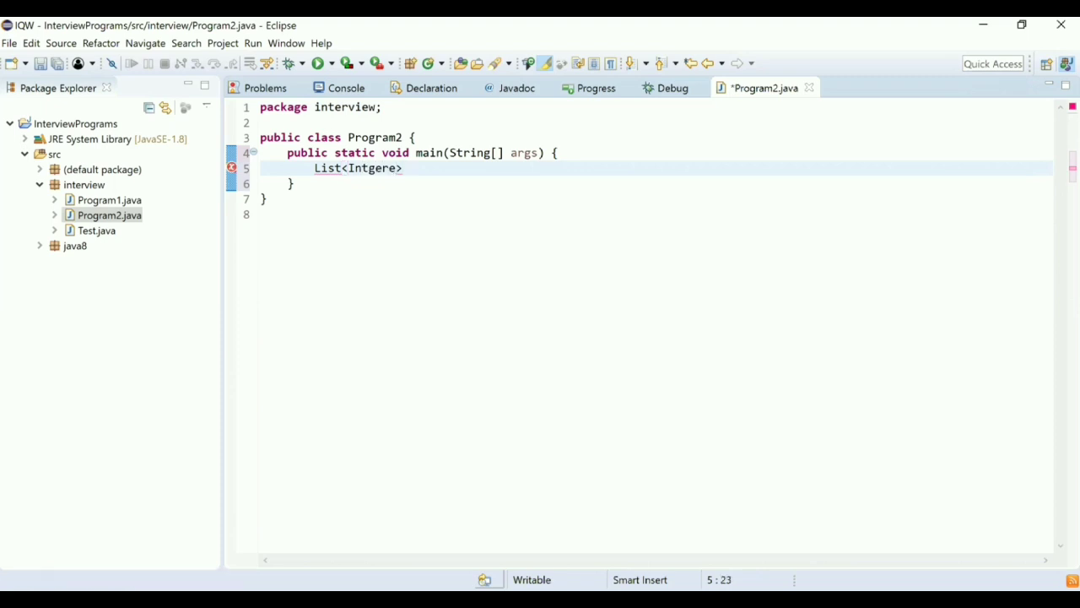
pyautogui.write('intege')
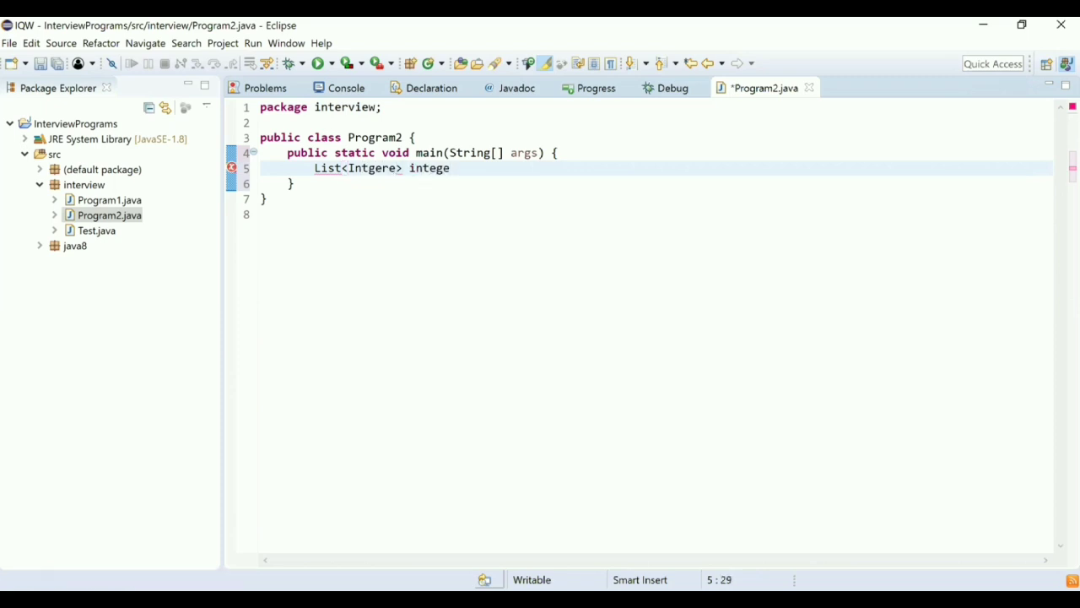
pyautogui.write('rs =')
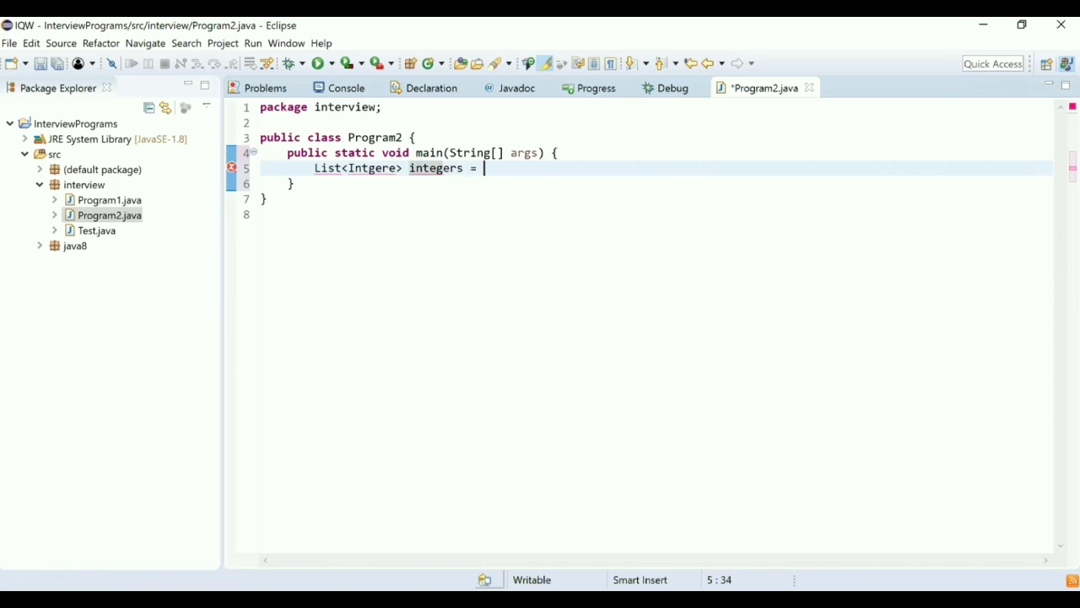
pyautogui.write('Array.as')
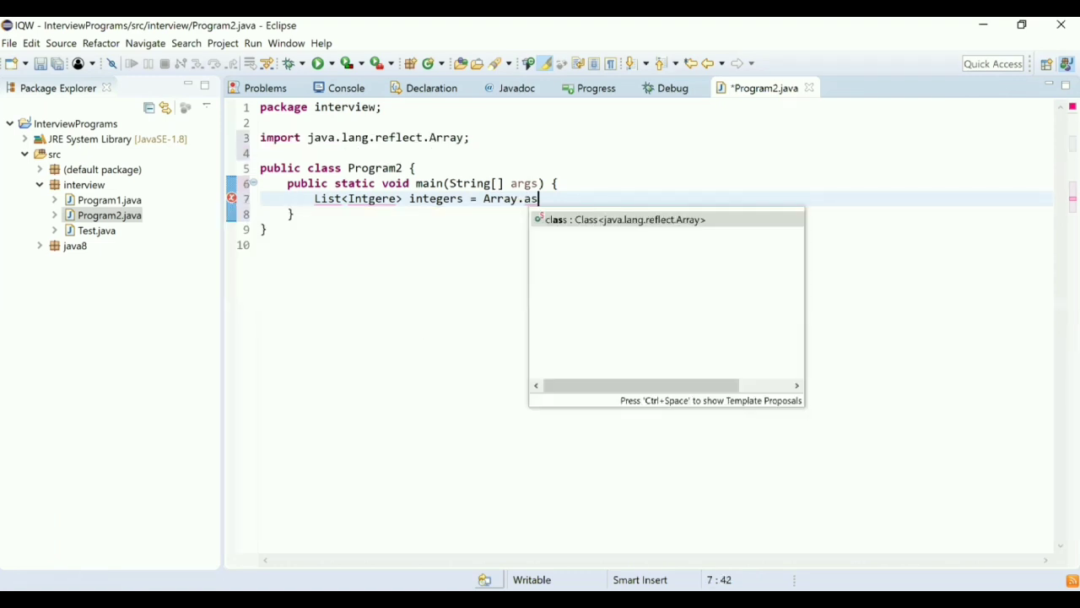
pyautogui.write('List')
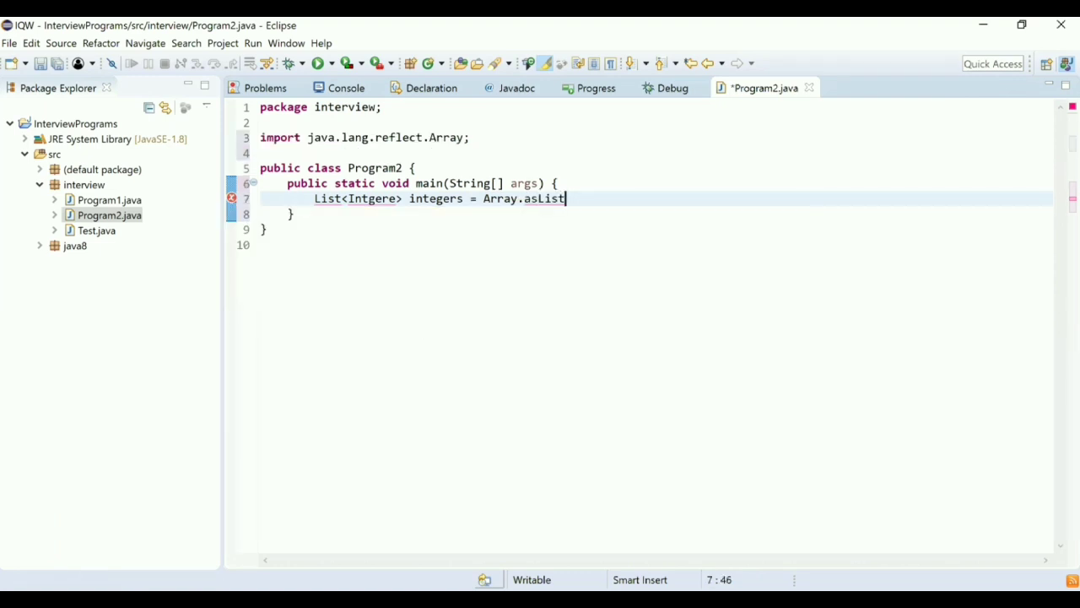
pyautogui.write('();')
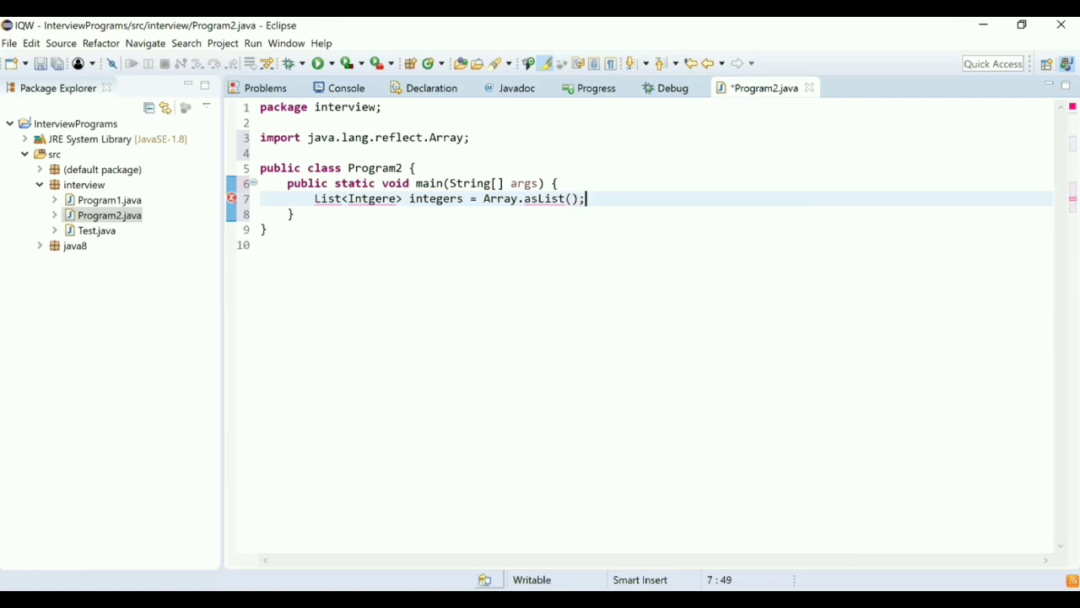
# Step: Fix the Integer typo, fill asList with 4, 5, 20, 7, 10, 9, and drop the reflect import
pyautogui.doubleClick(326, 199)
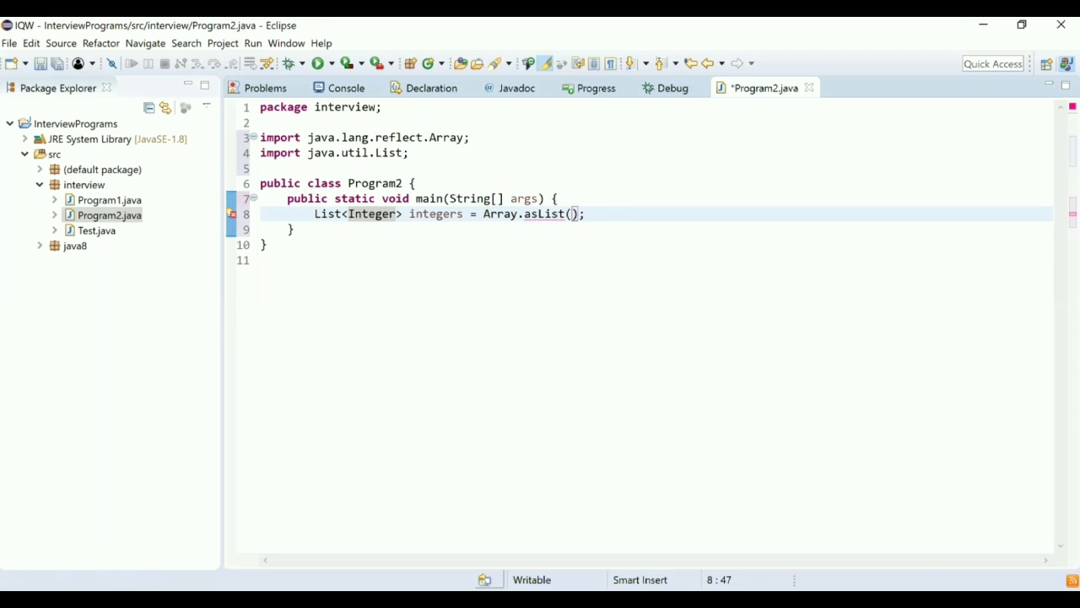
pyautogui.doubleClick(372, 214)
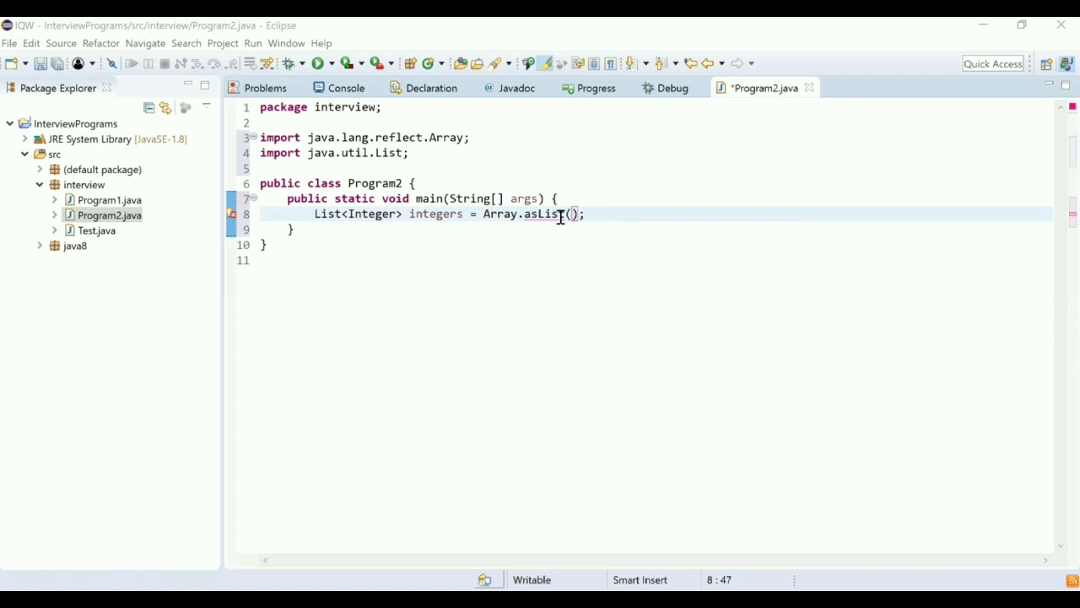
pyautogui.write('4, 5, 20, 7, 10, 9')
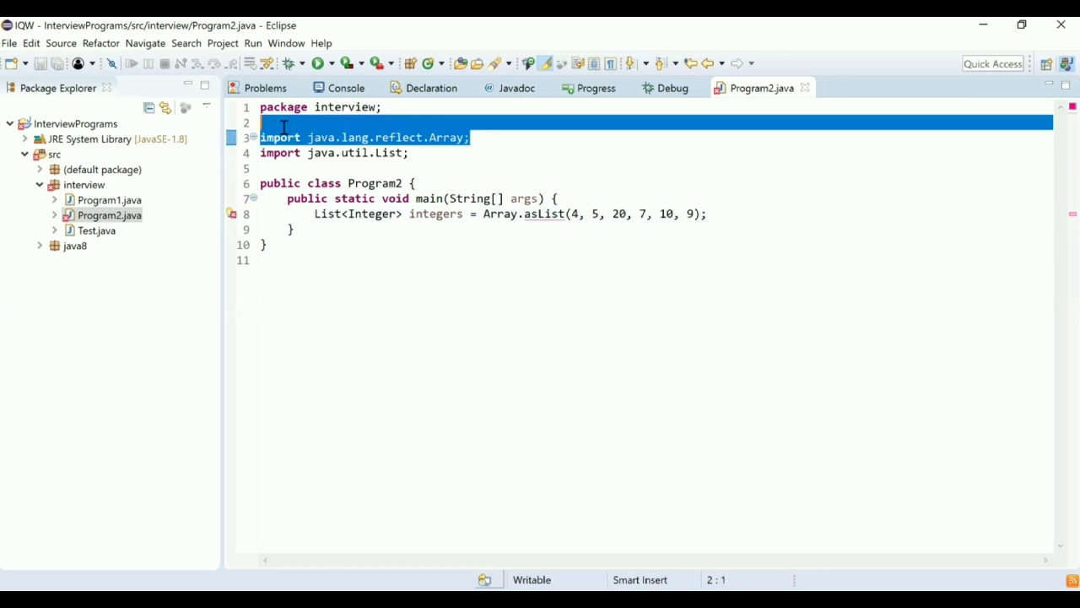
pyautogui.press('Delete')
pyautogui.write('s')
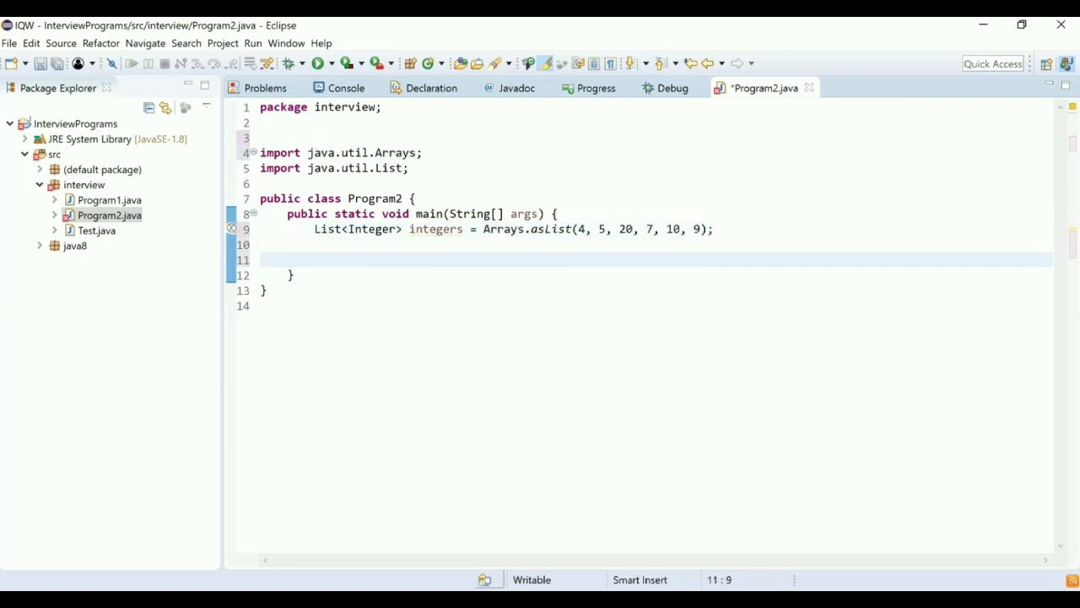
# Step: Write integers.stream().mapToInt(n -> n*n) to square each list element
pyautogui.write('intege')
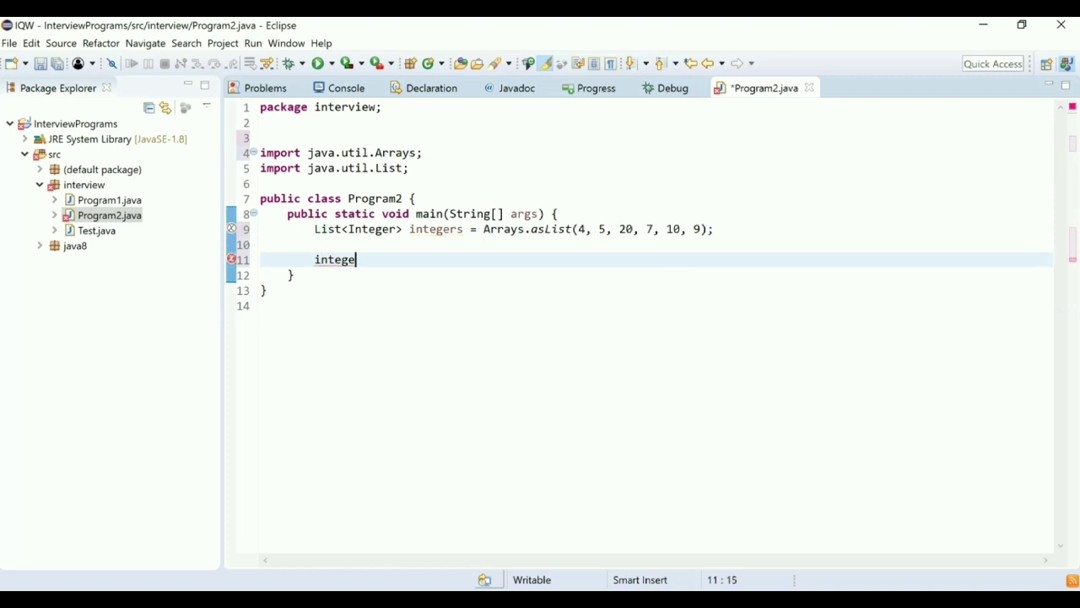
pyautogui.write('rs.')
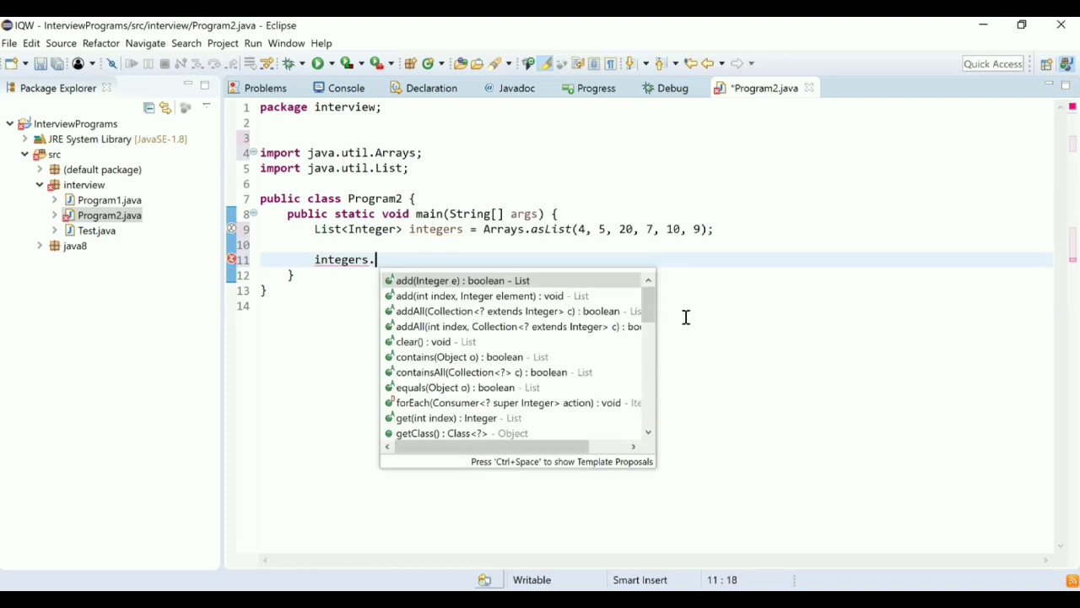
pyautogui.write('stre')
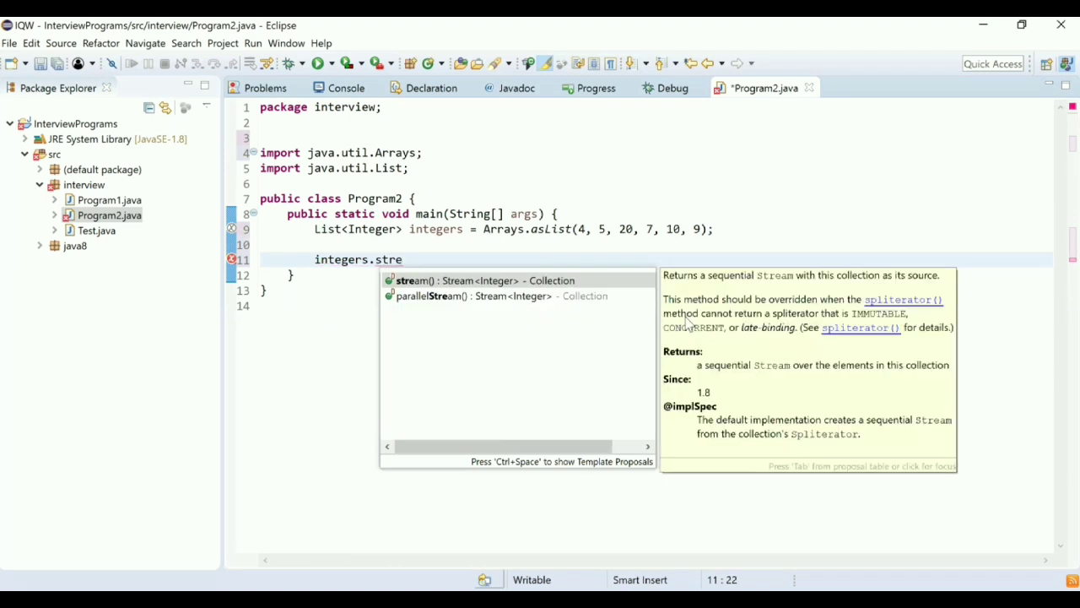
pyautogui.write('am().ma')
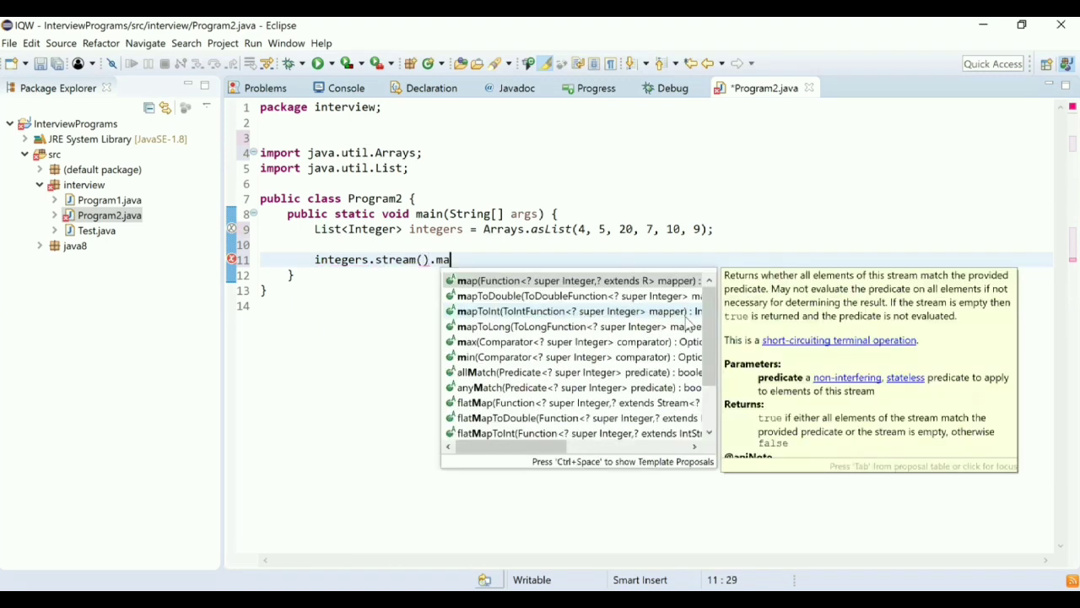
pyautogui.write('p')
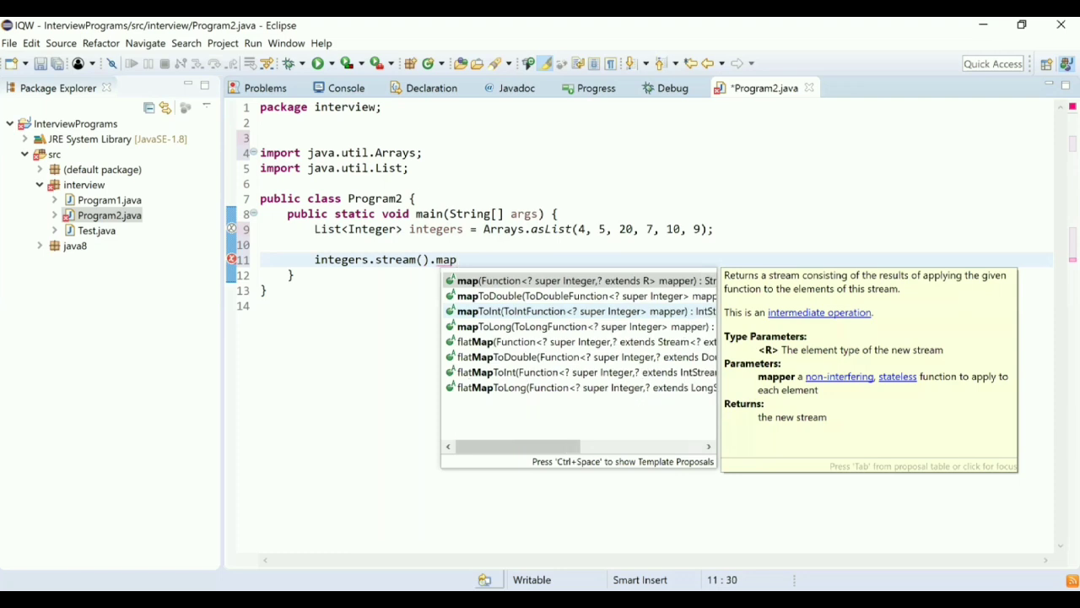
pyautogui.write('To')
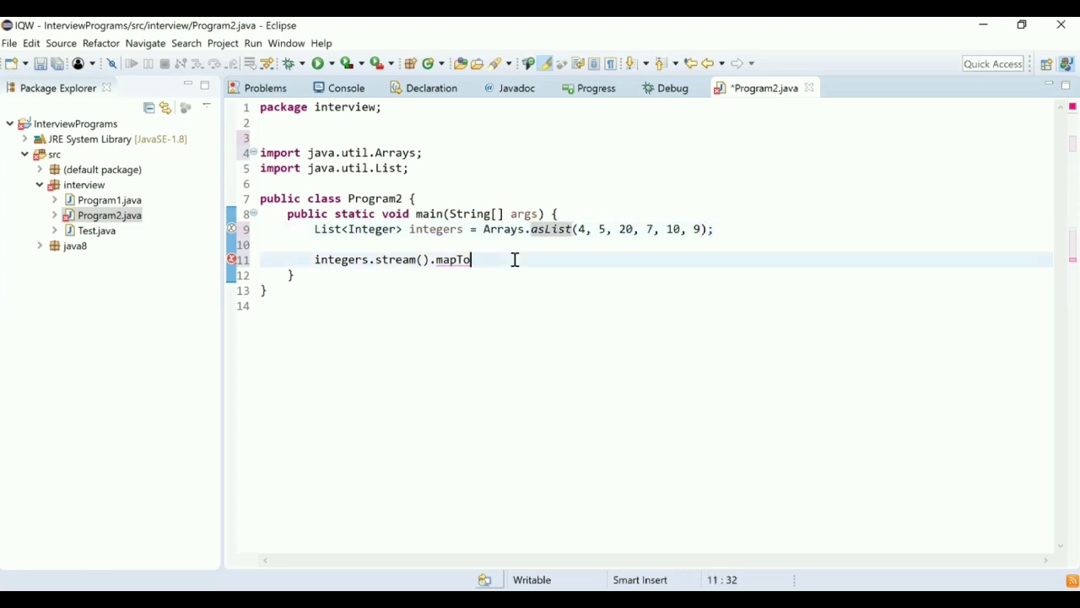
pyautogui.write('Int')
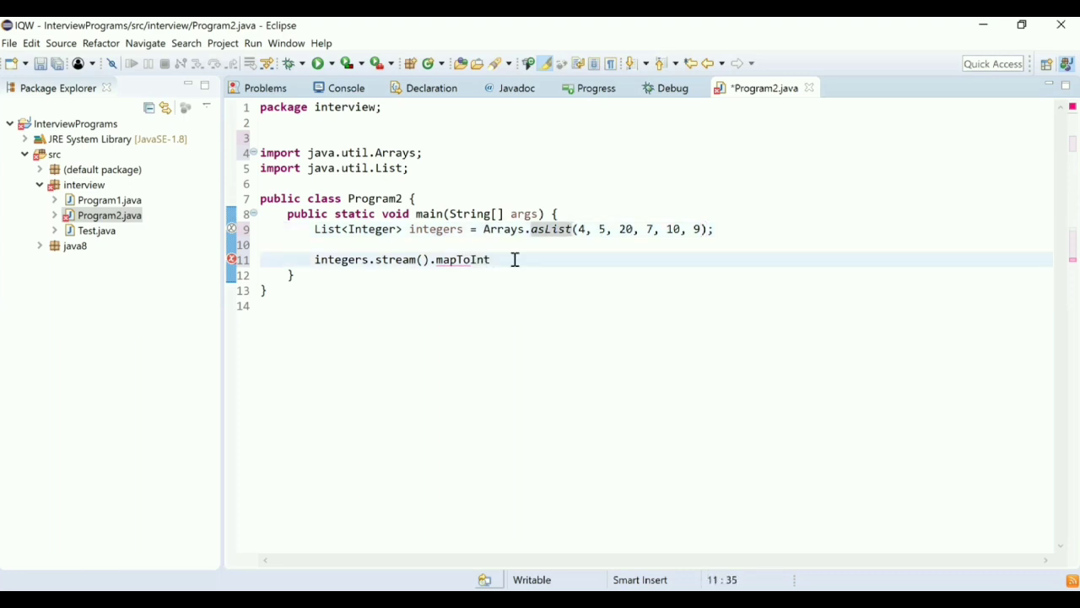
pyautogui.write('(n ->')
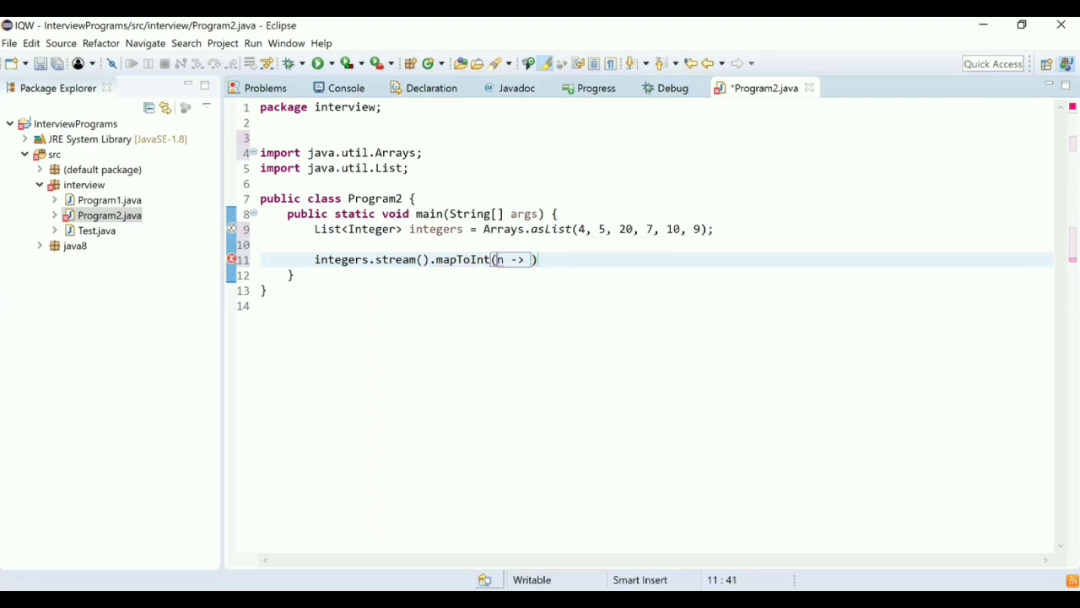
pyautogui.write('n*')
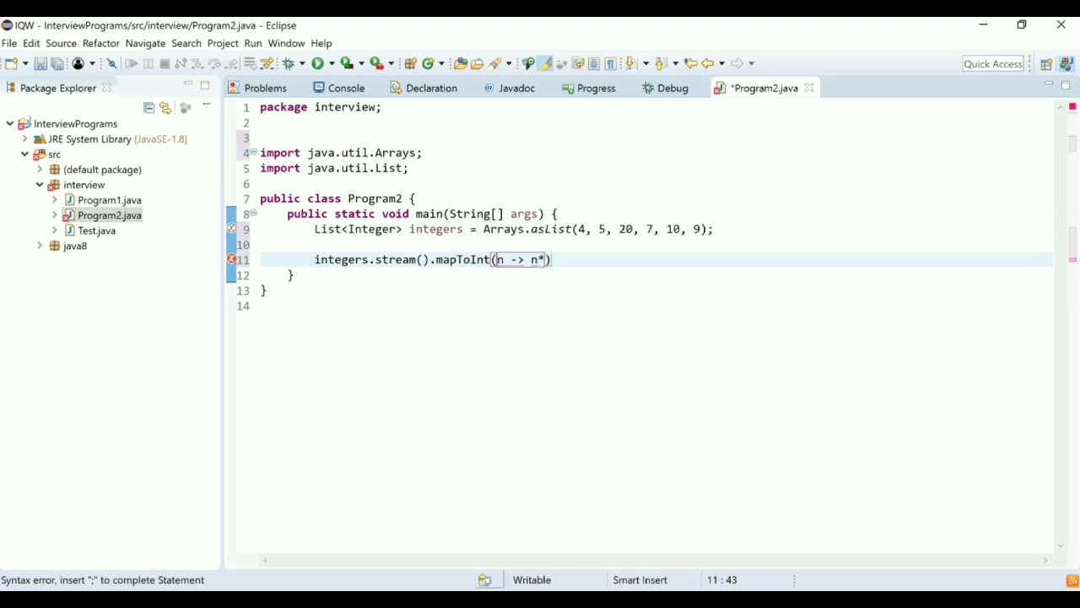
pyautogui.write('n);')
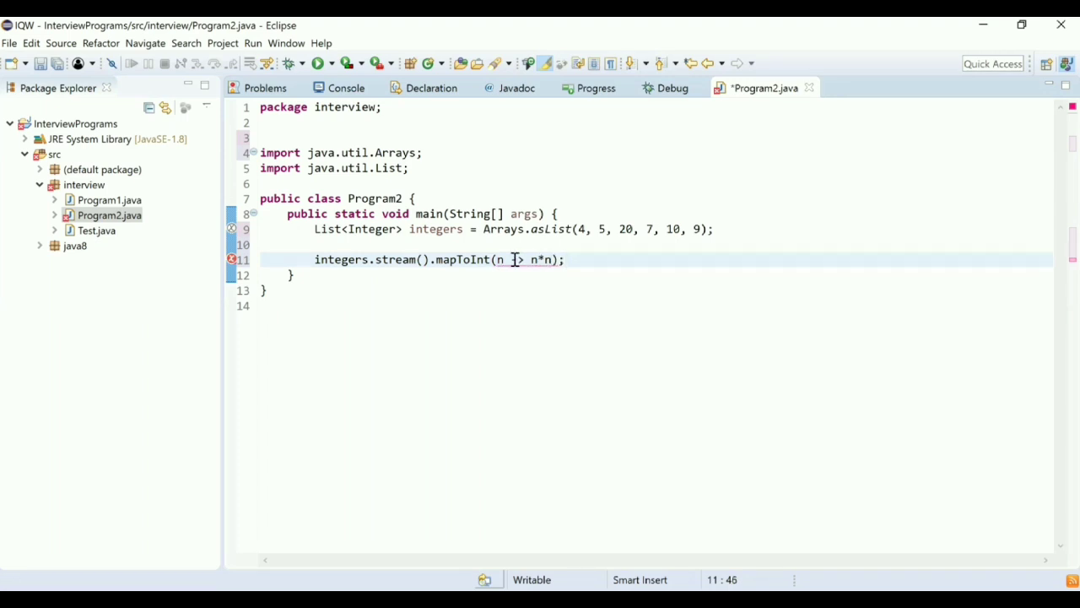
# Step: Chain .forEach(System.out::println) to print each square, then start running Program2
pyautogui.press('BackSpace')
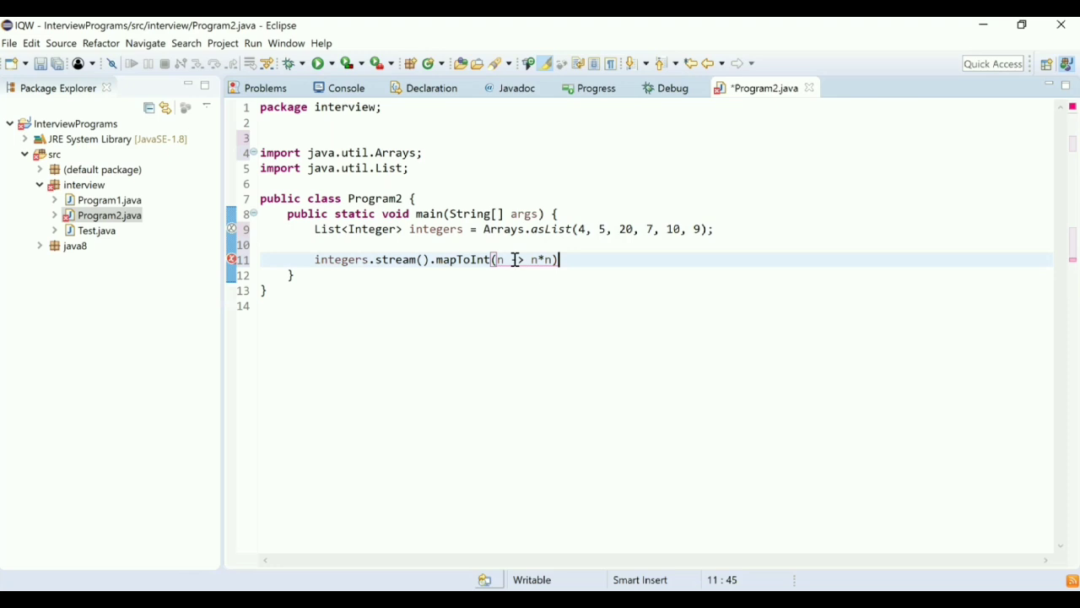
pyautogui.write('.forEach(action);')
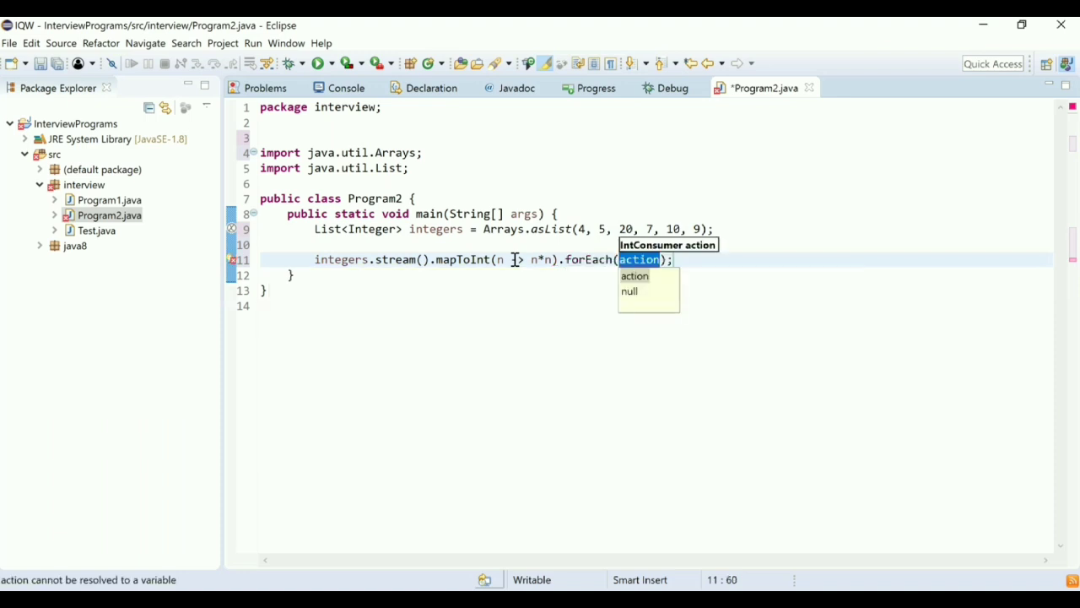
pyautogui.write('System.out')
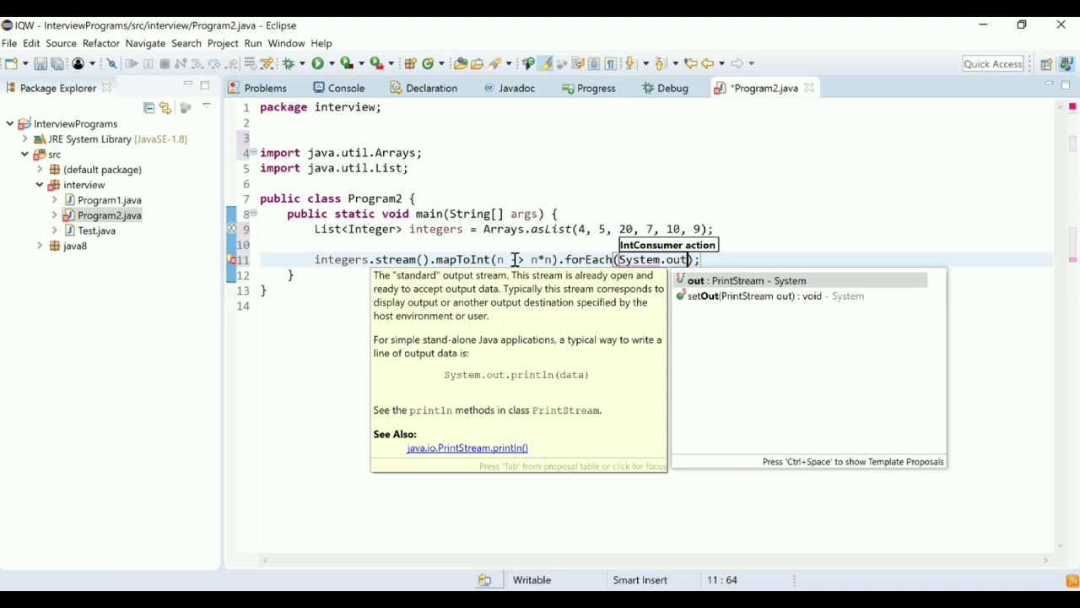
pyautogui.write('::println')
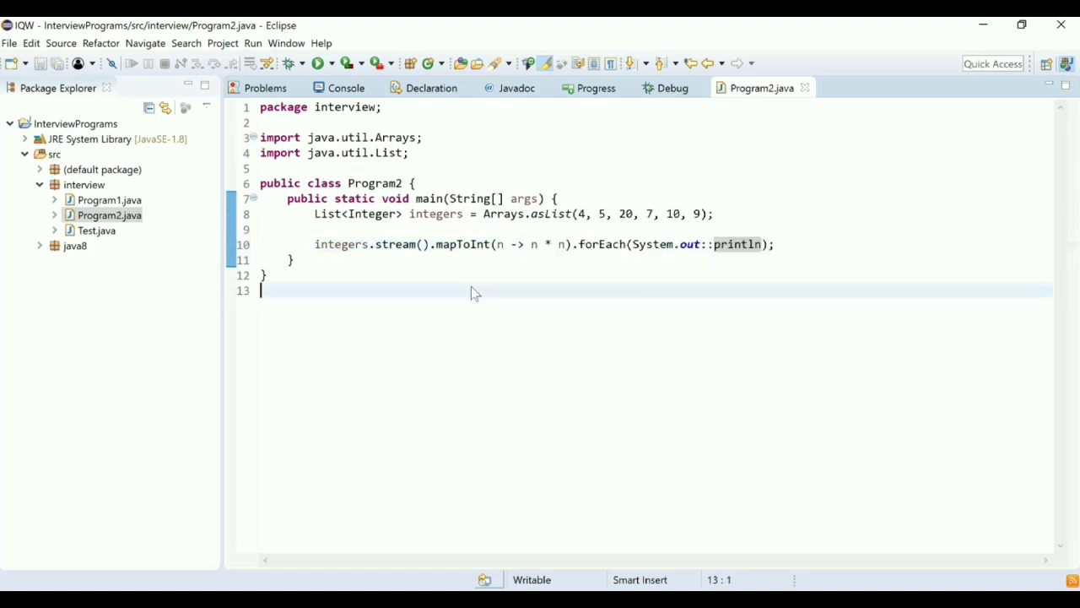
pyautogui.rightClick(475, 291)
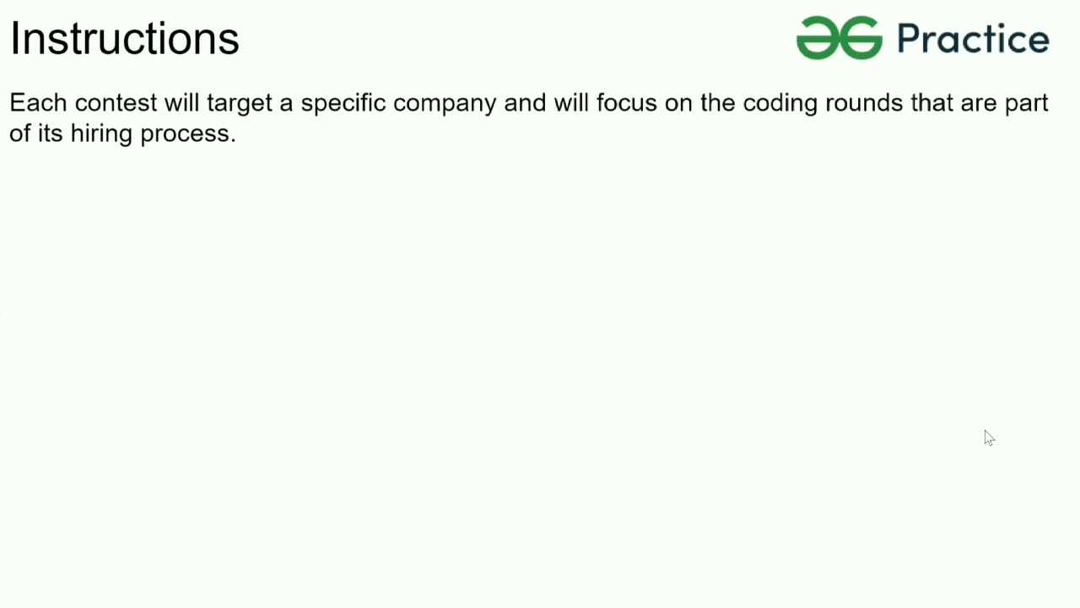
pyautogui.moveTo(908, 446)
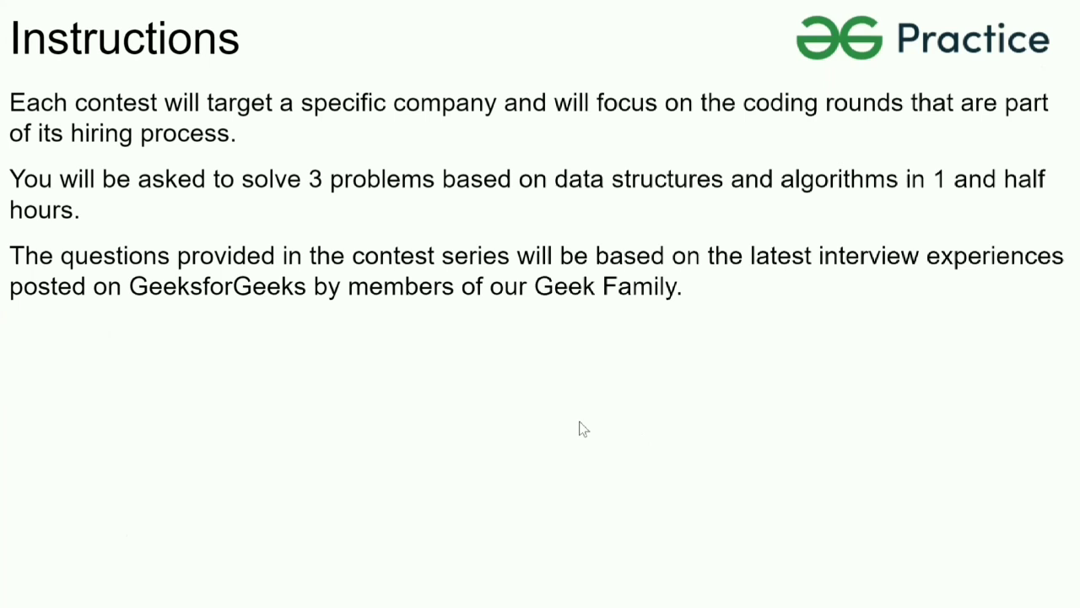
pyautogui.moveTo(584, 462)
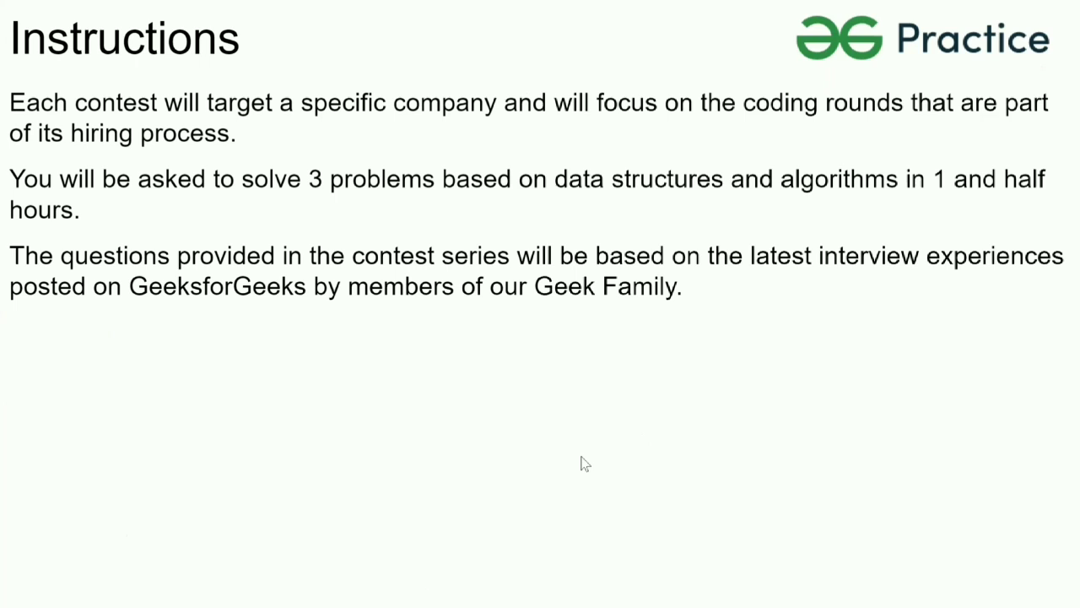
pyautogui.moveTo(527, 439)
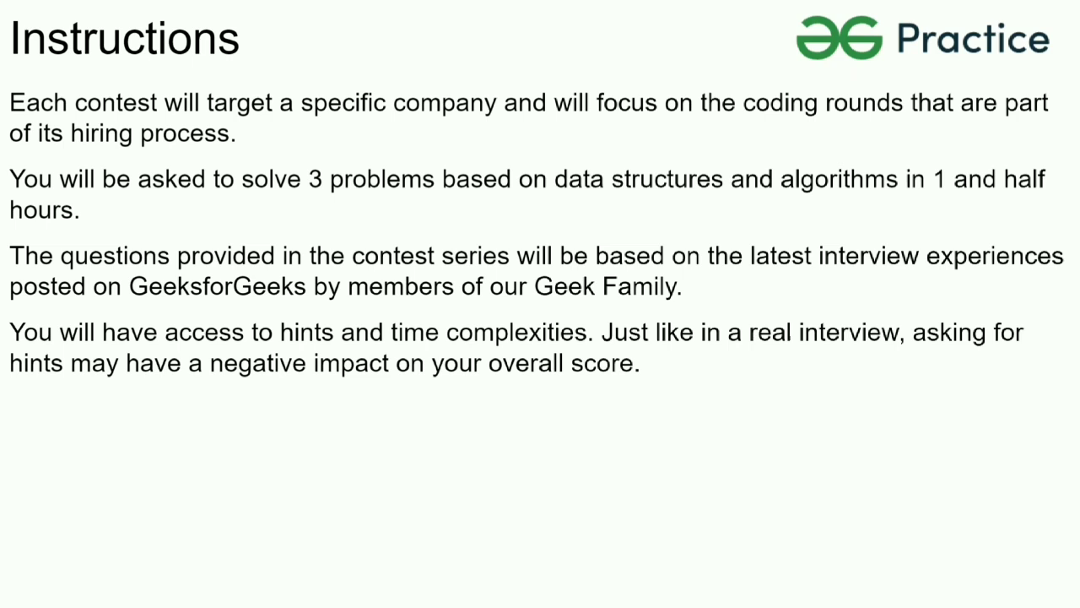
pyautogui.moveTo(644, 403)
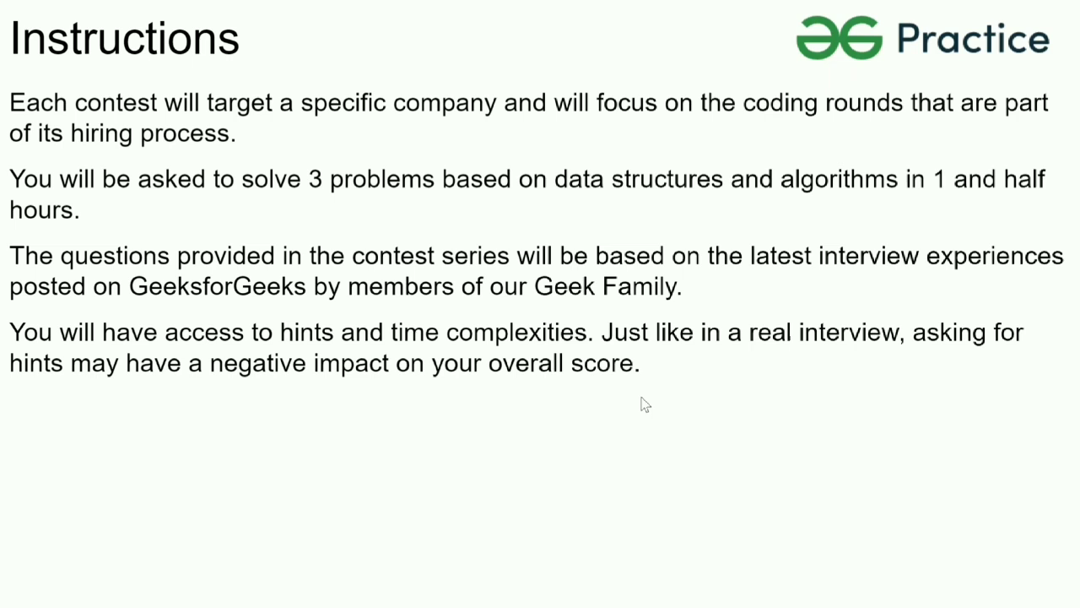
pyautogui.moveTo(737, 382)
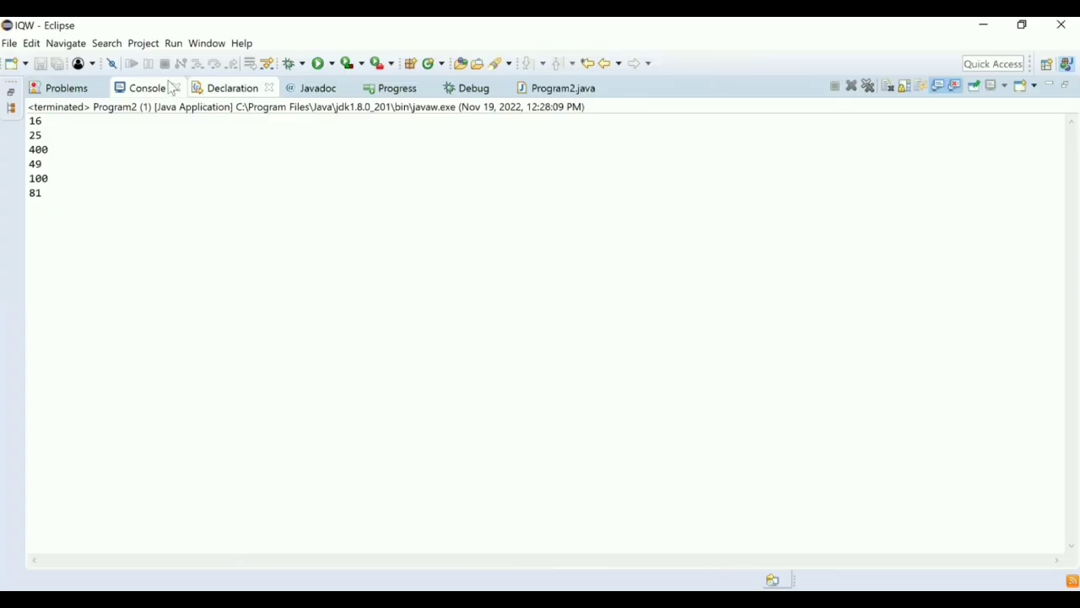
# Step: Restore the maximized Console so the code shows, and select 100 in the output
pyautogui.click(562, 87)
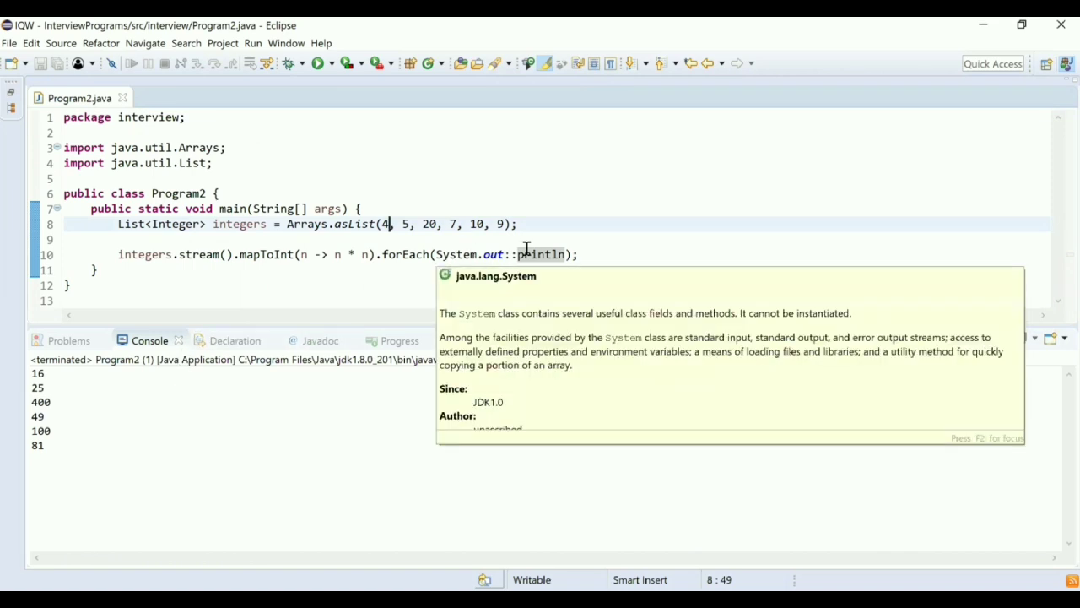
pyautogui.moveTo(569, 155)
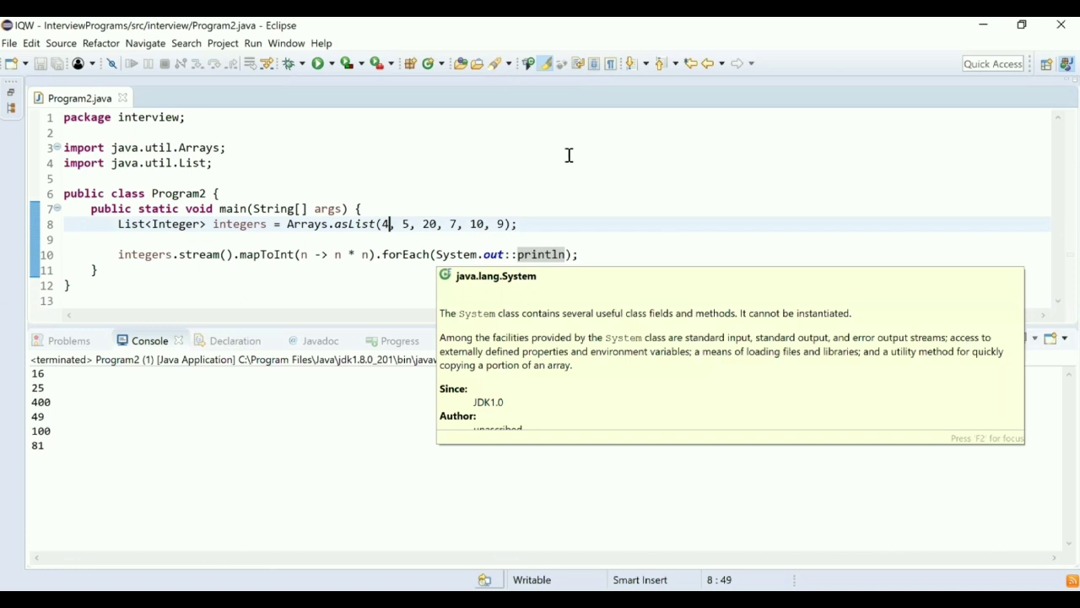
pyautogui.moveTo(911, 206)
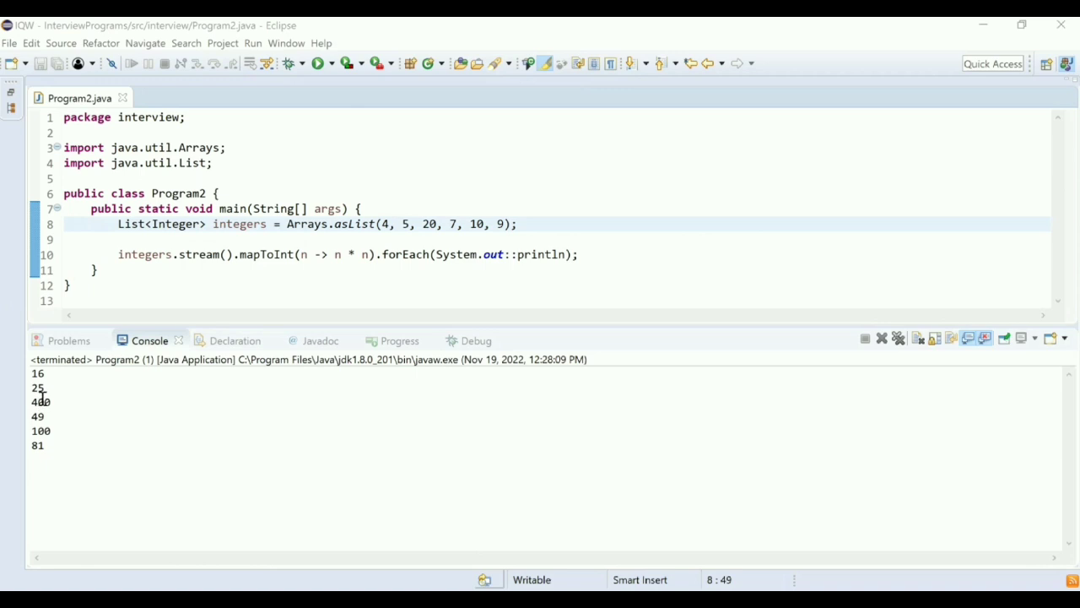
pyautogui.doubleClick(41, 430)
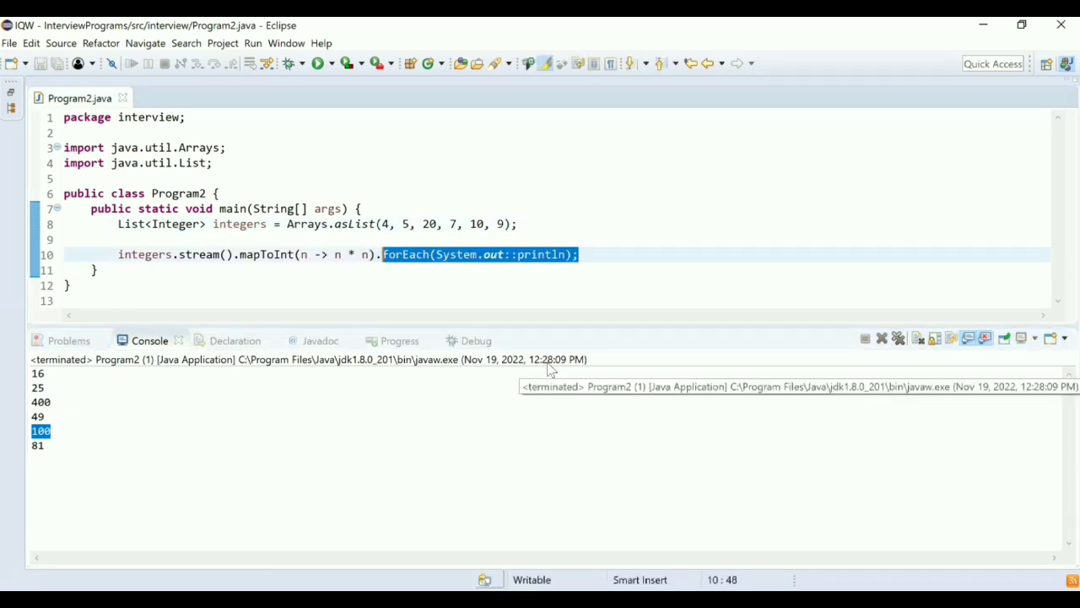
# Step: Insert .filter(n -> n >= 100) before forEach(System.out::println) and rerun Program2
pyautogui.press('Delete')
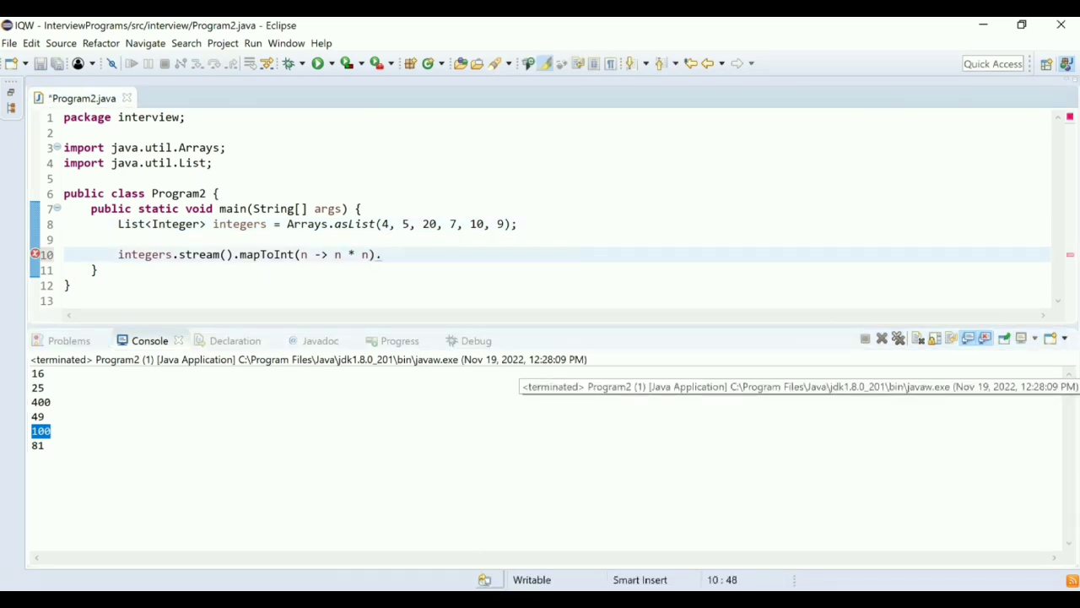
pyautogui.write('filter')
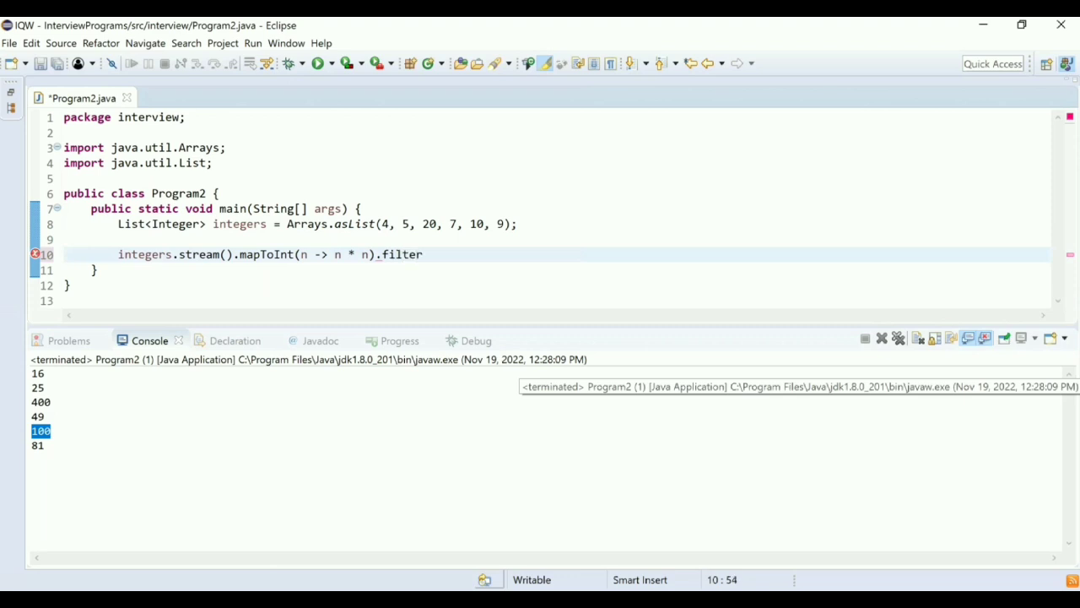
pyautogui.write('()')
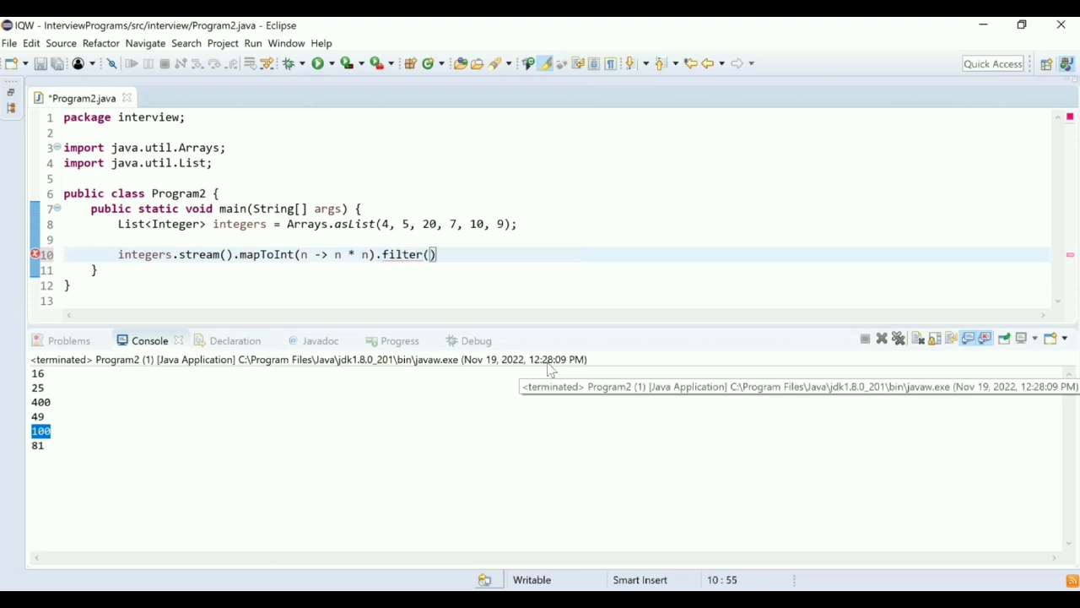
pyautogui.write('n -> n >')
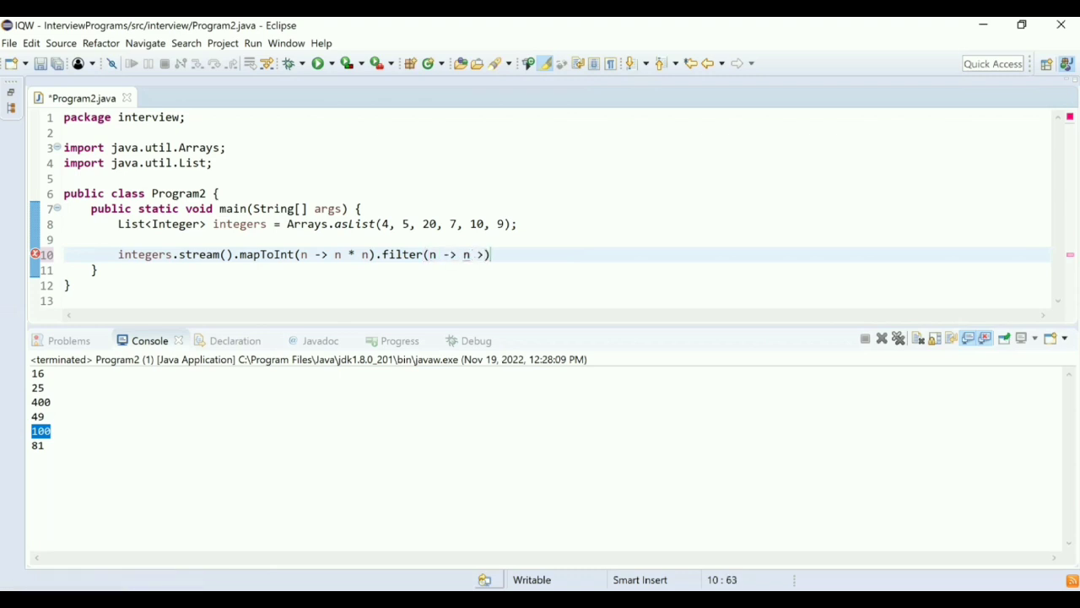
pyautogui.write('= 100')
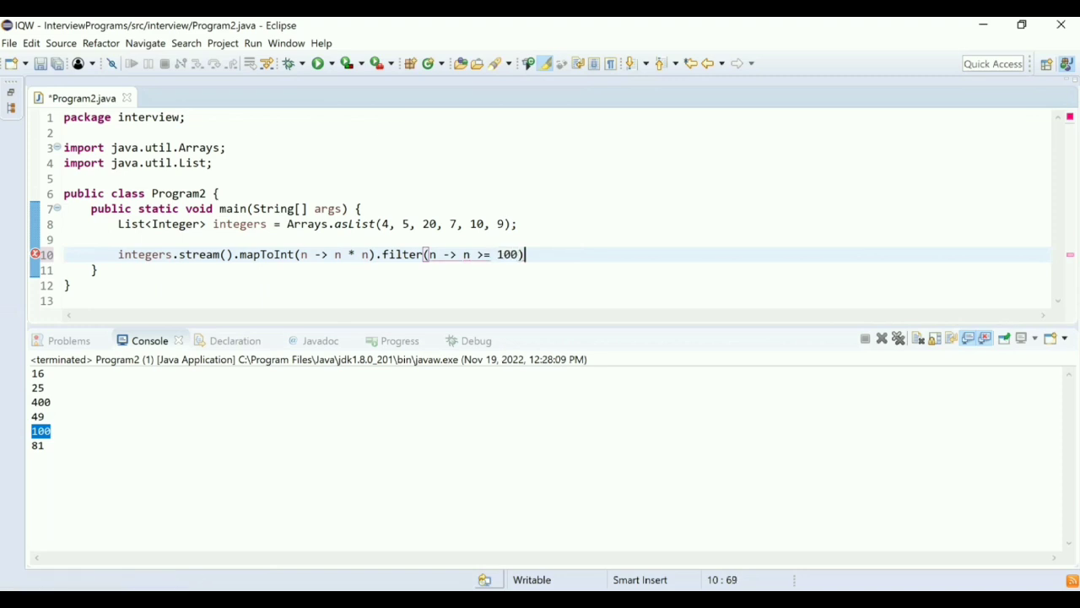
pyautogui.write('.forEach(System.);')
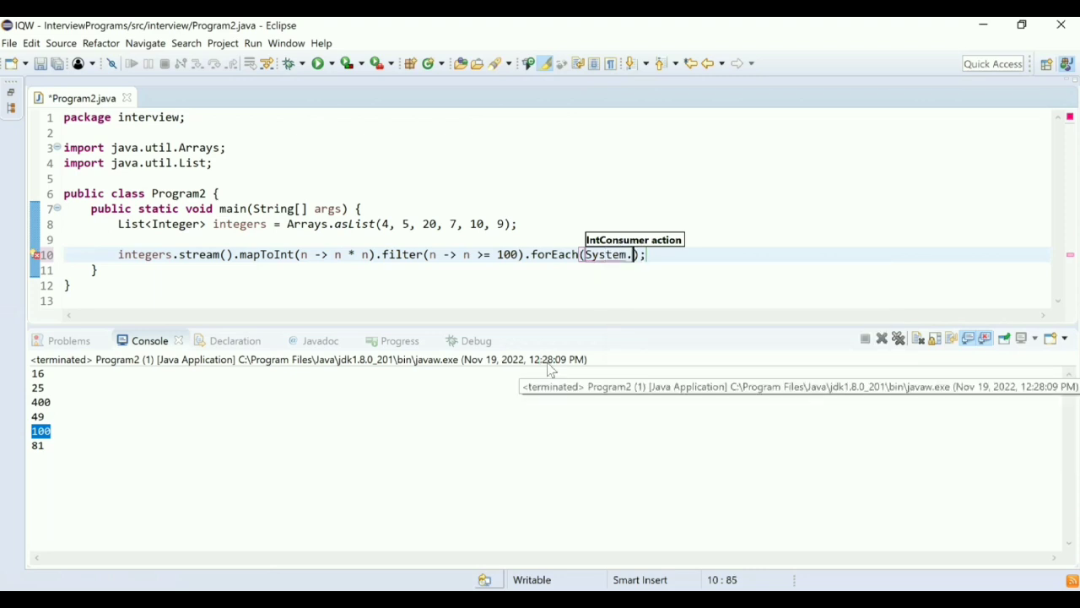
pyautogui.write('out::println')
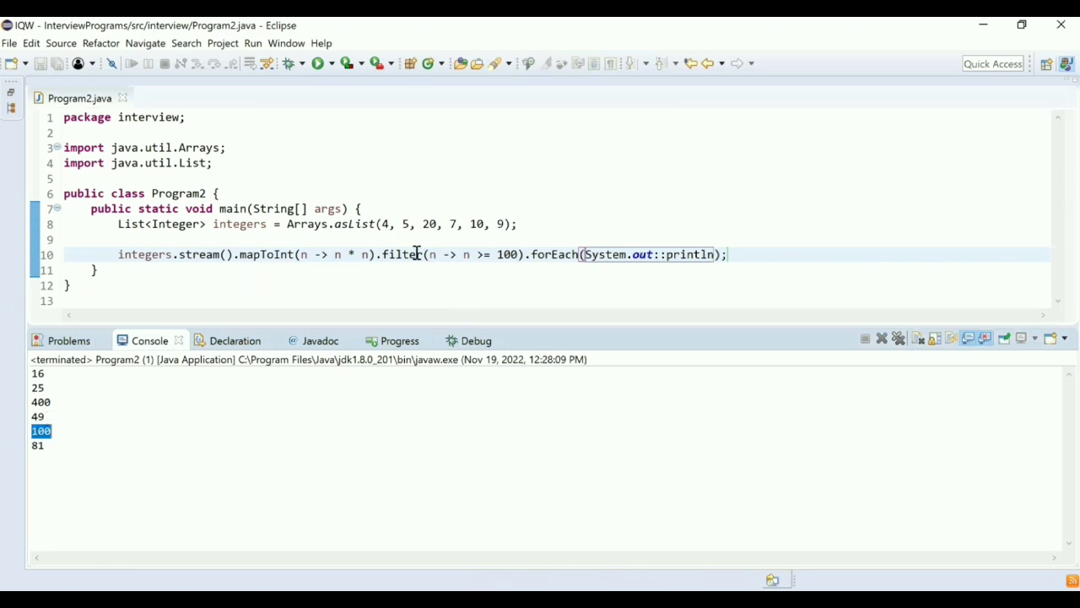
pyautogui.rightClick(403, 254)
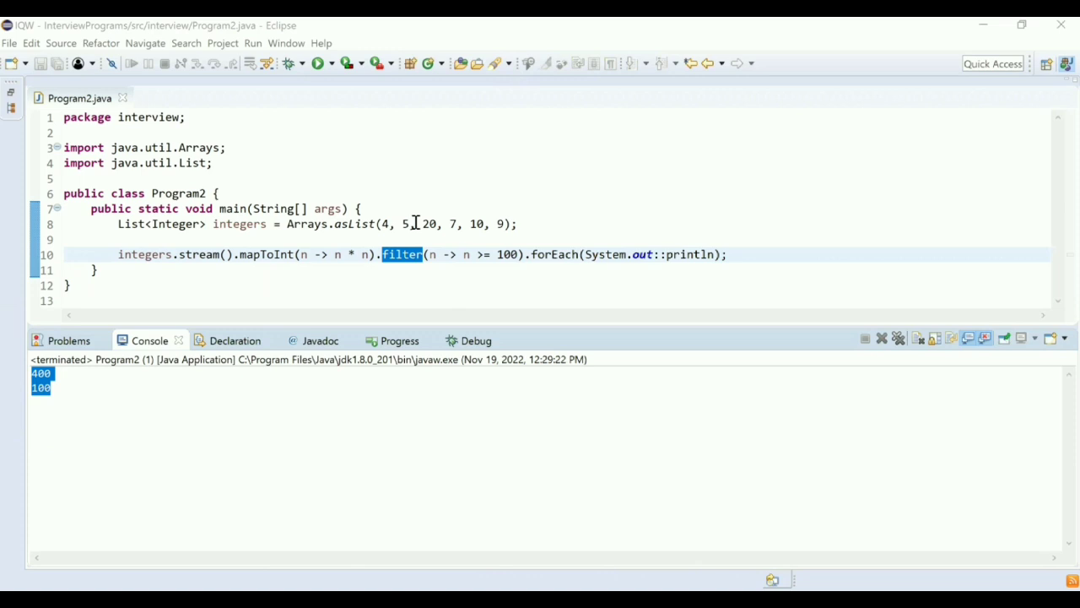
# Step: Replace the forEach printing call with .average() to end the stream
pyautogui.click(733, 254)
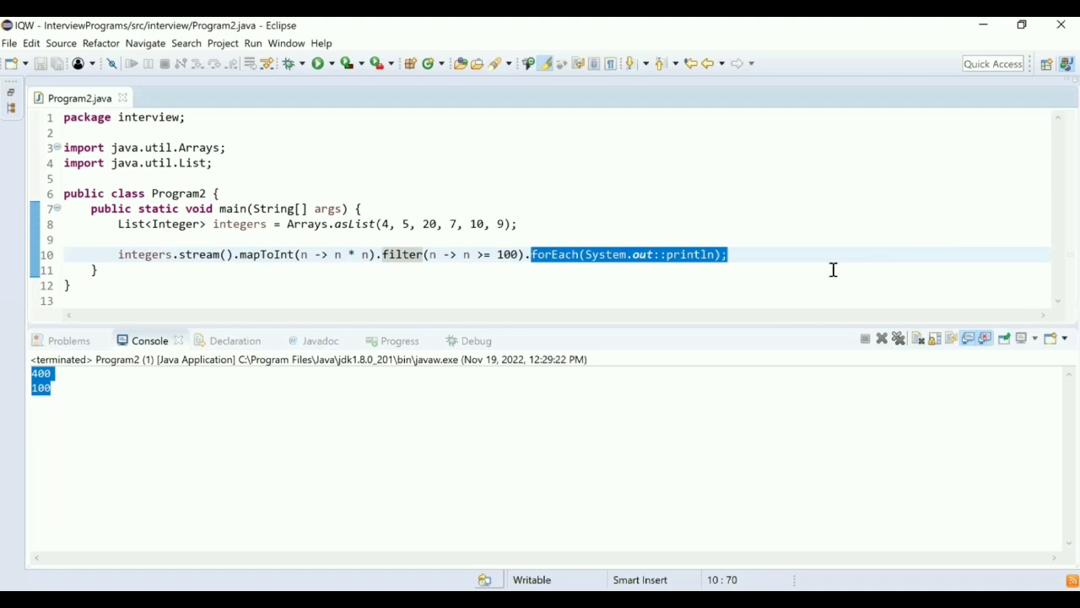
pyautogui.press('Delete')
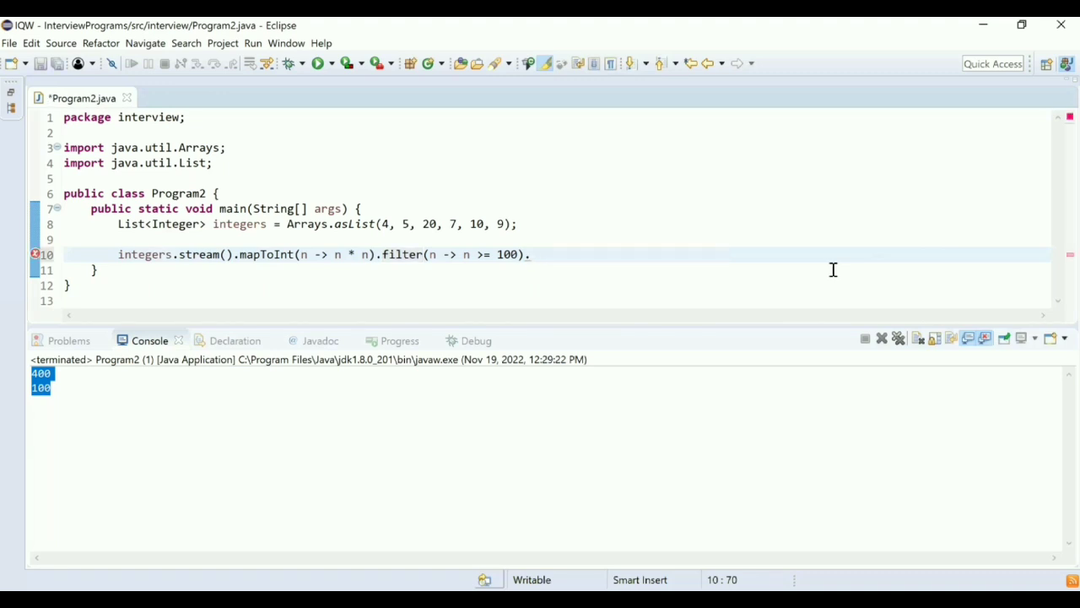
pyautogui.write('av')
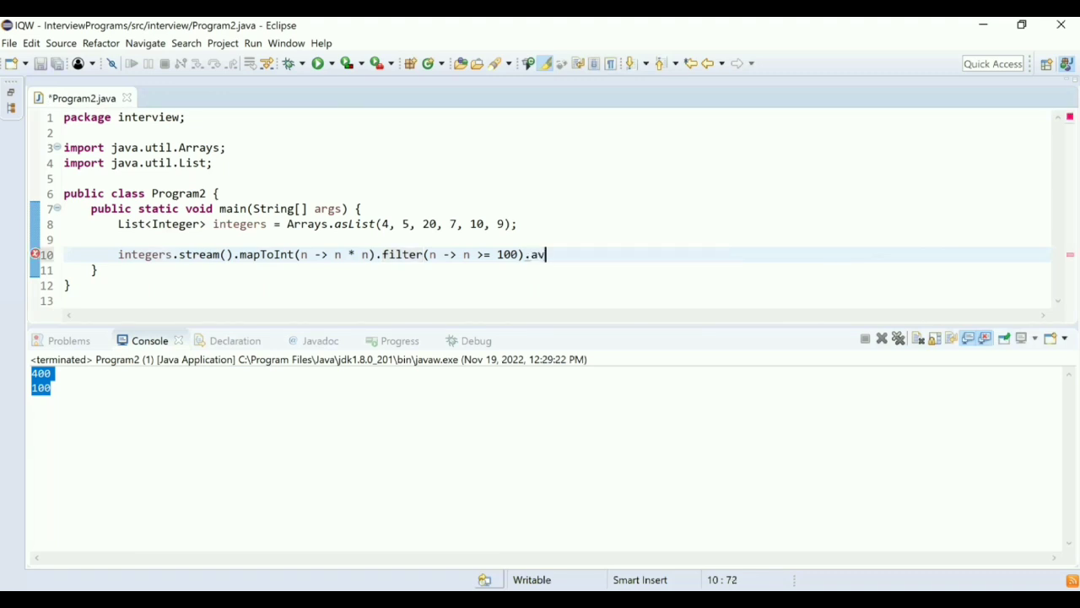
pyautogui.write('erage()')
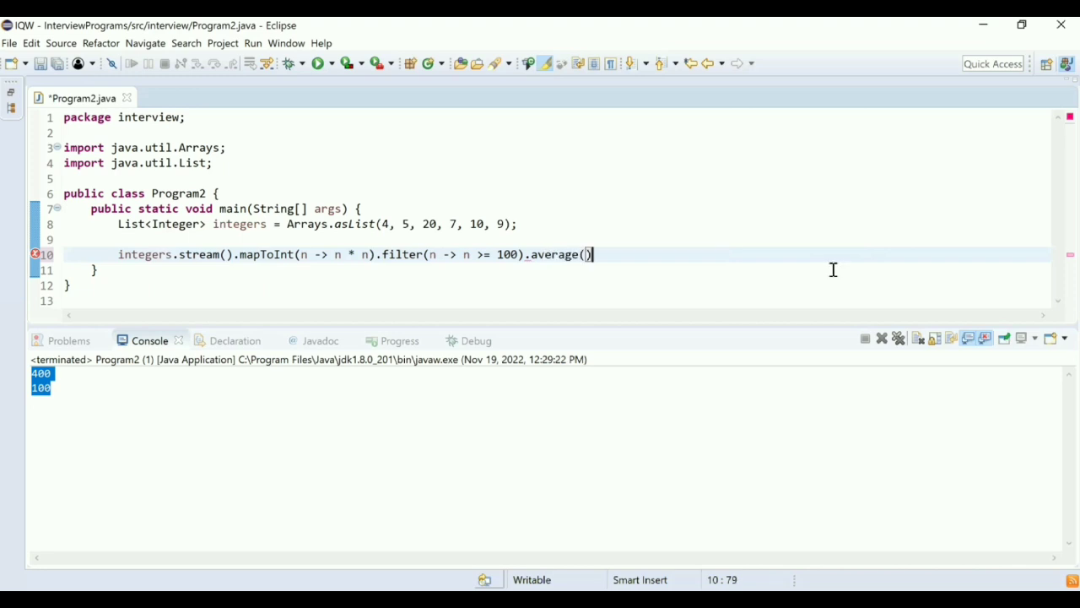
pyautogui.write(';')
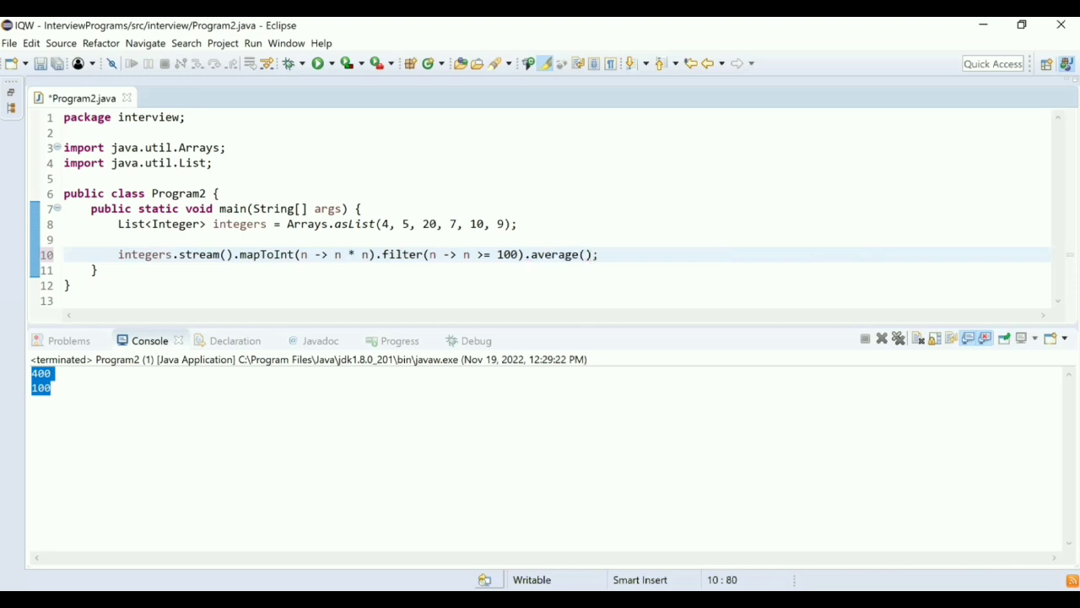
# Step: Assign the result to OptionalDouble opt, print "Average is " + opt.getAsDouble(), and check 250.0
pyautogui.click(118, 254)
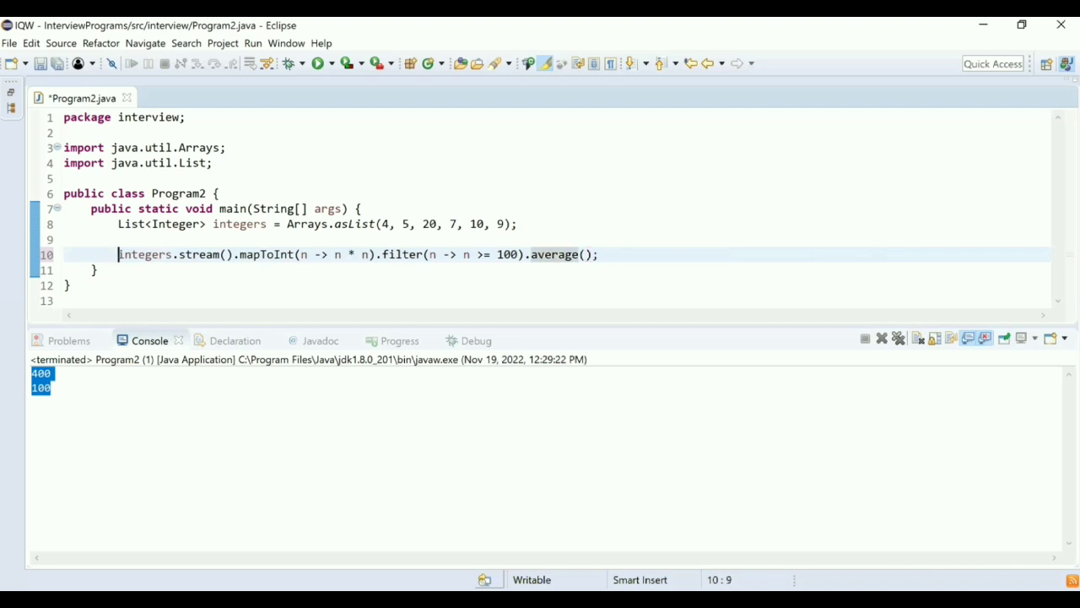
pyautogui.write('OptionalDouble')
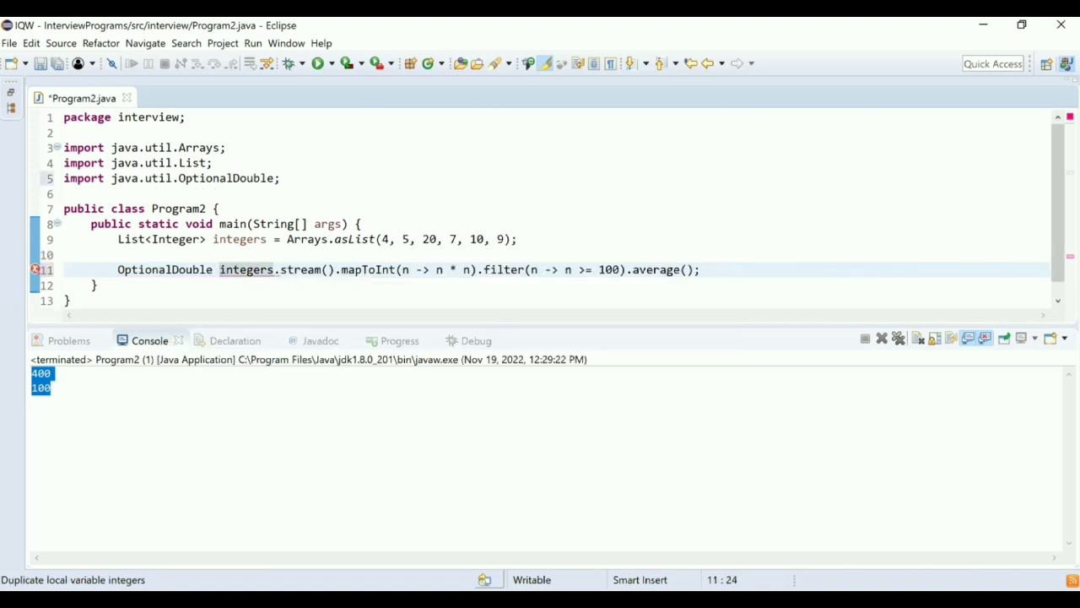
pyautogui.write('opt =')
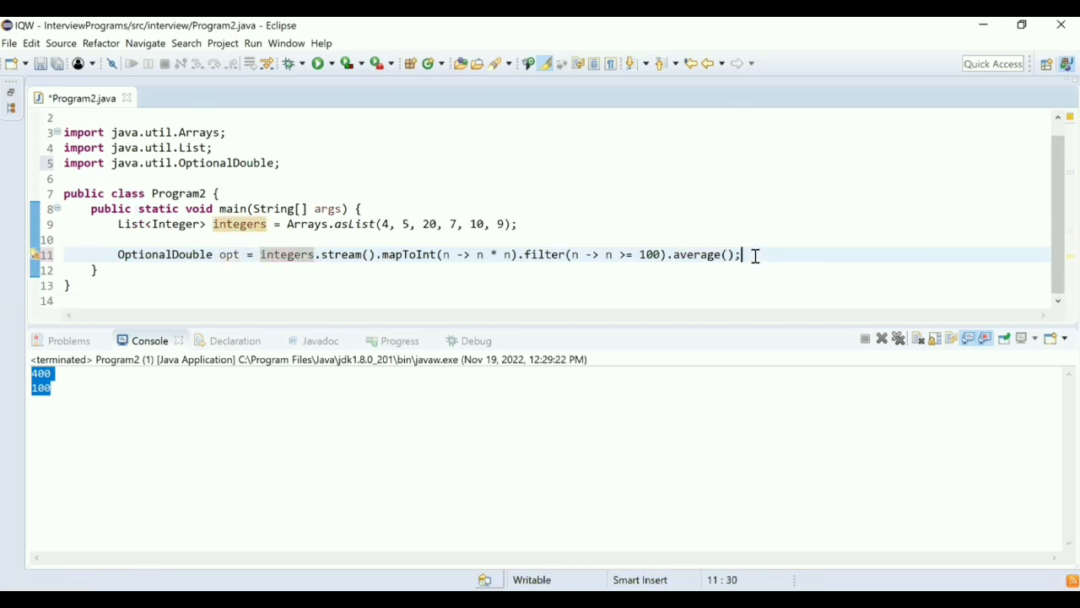
pyautogui.write('sys')
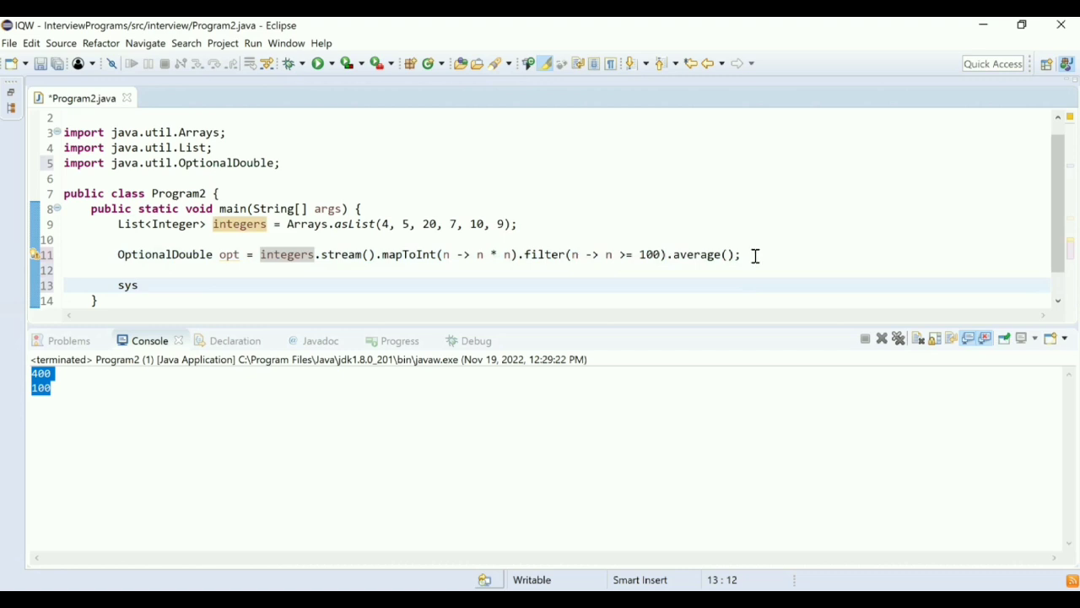
pyautogui.write('sys')
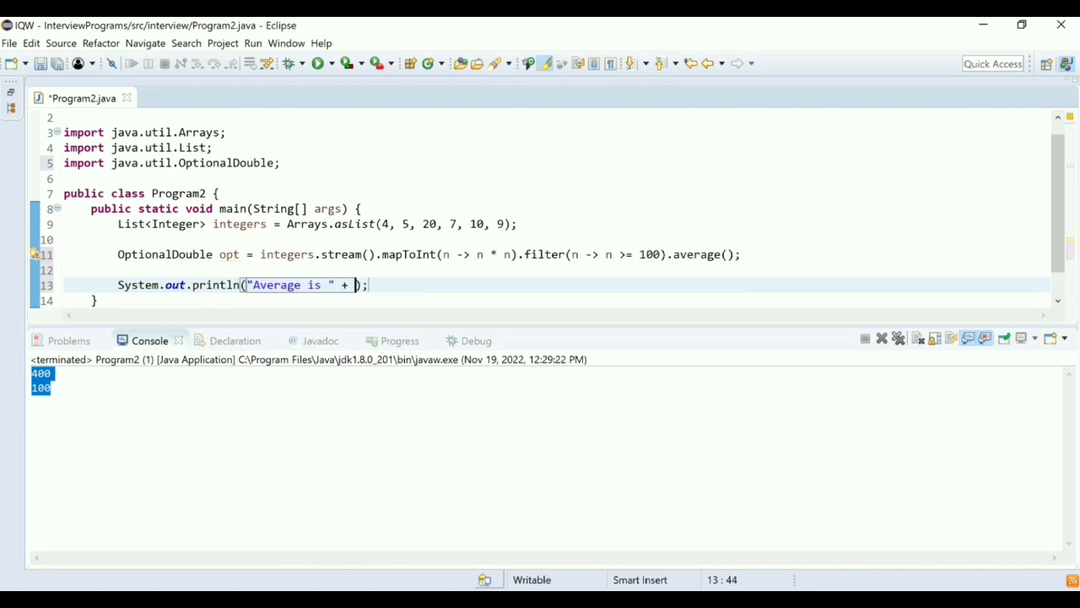
pyautogui.write('opt.getAsDouble(')
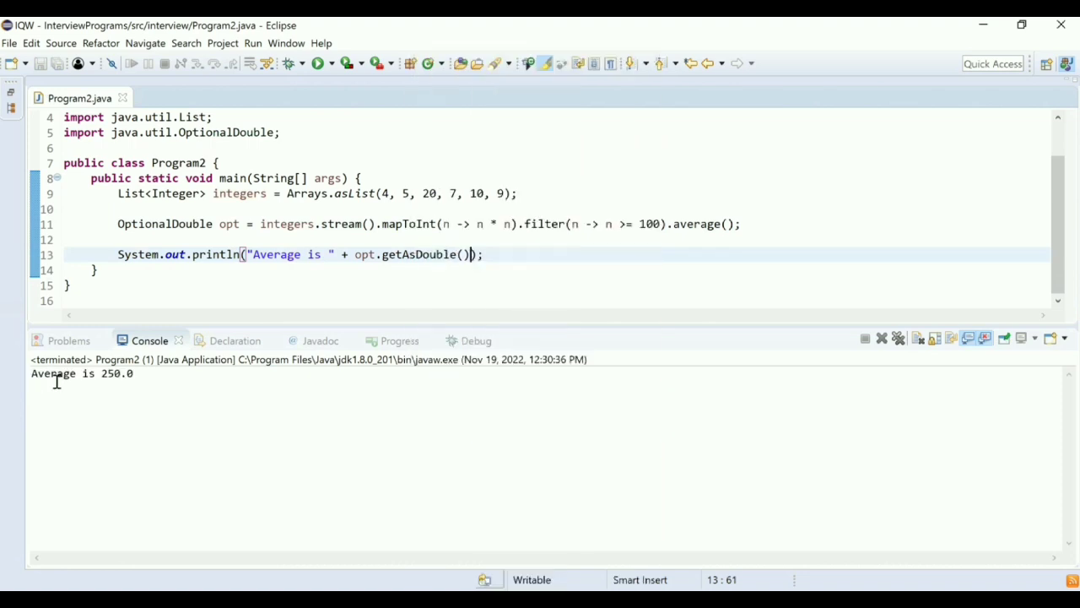
pyautogui.doubleClick(114, 373)
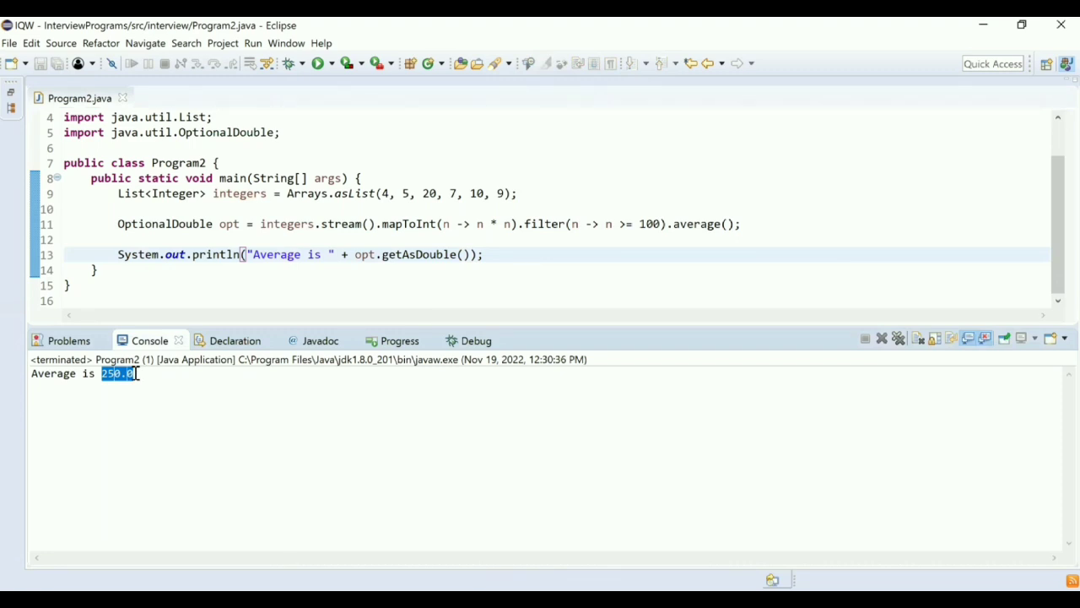
pyautogui.moveTo(203, 254)
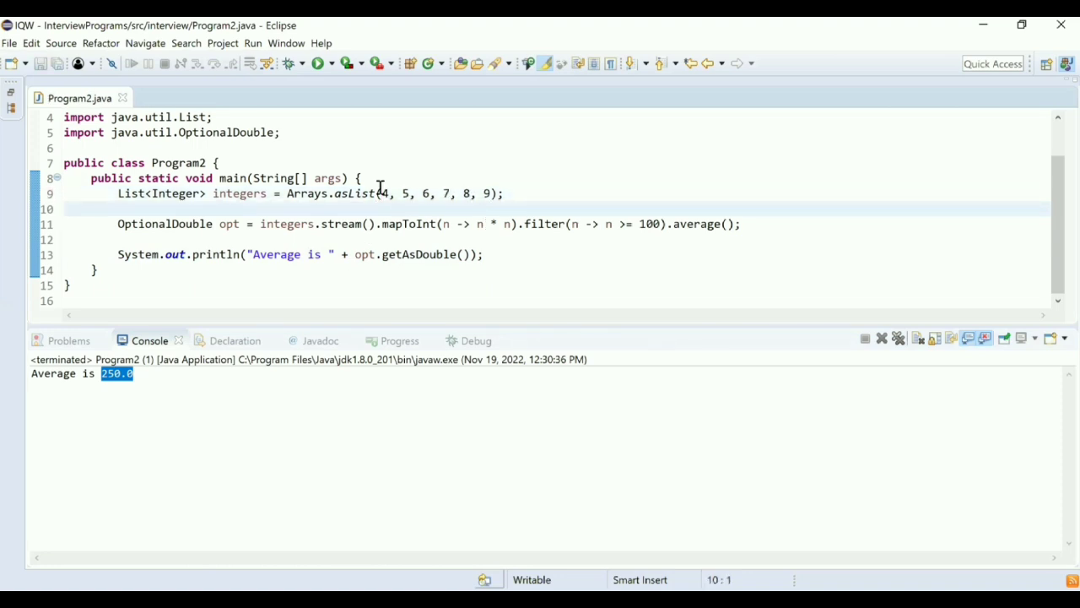
# Step: Run Program2 as a Java Application with the list 4, 5, 6, 7, 8, 9
pyautogui.rightClick(379, 193)
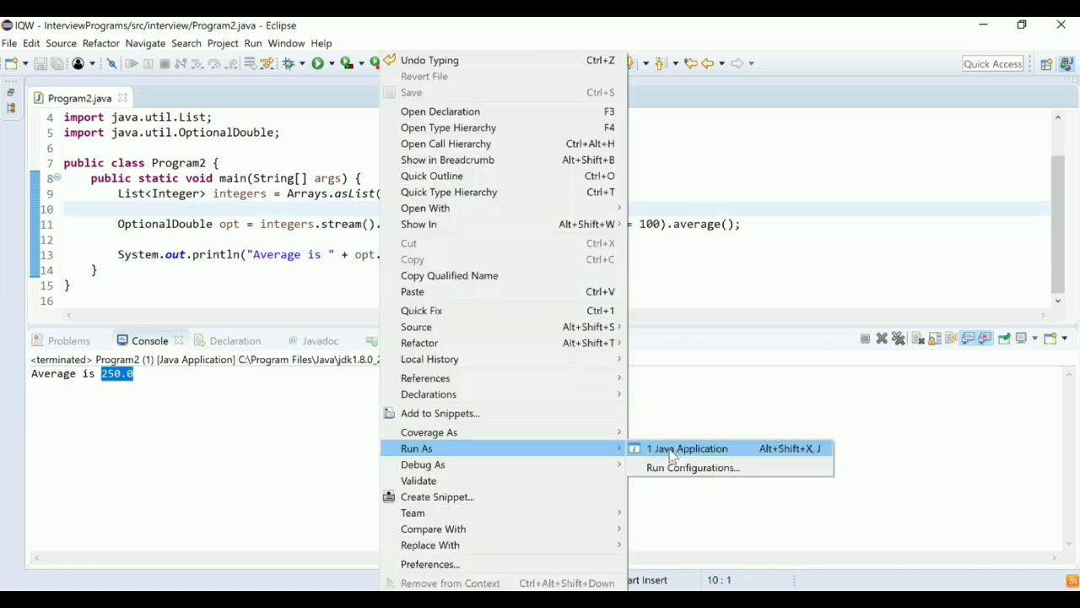
pyautogui.click(687, 449)
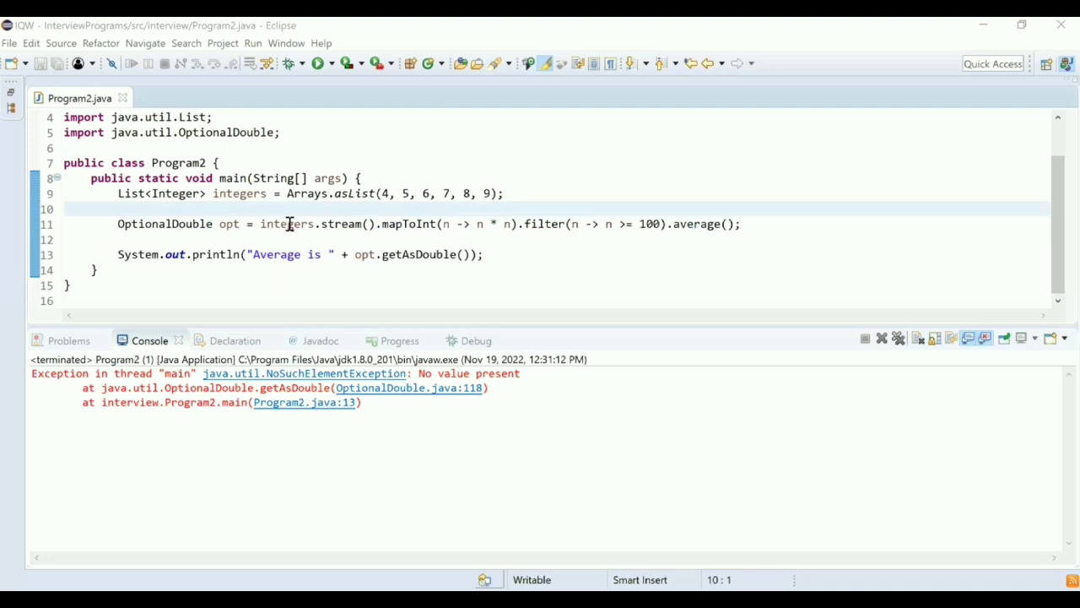
pyautogui.moveTo(386, 192)
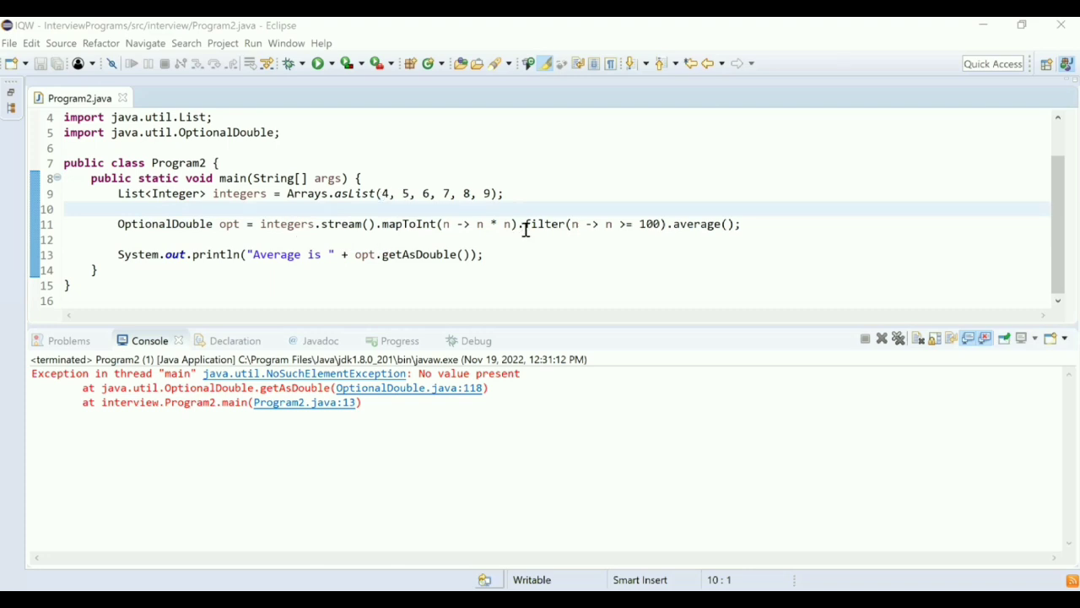
pyautogui.moveTo(602, 224)
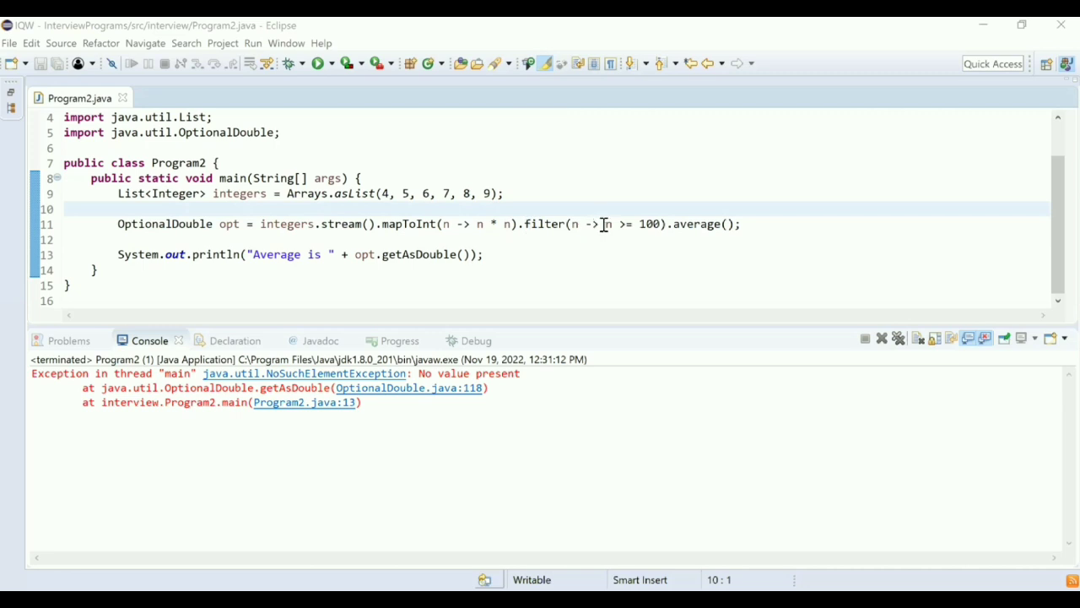
pyautogui.moveTo(688, 222)
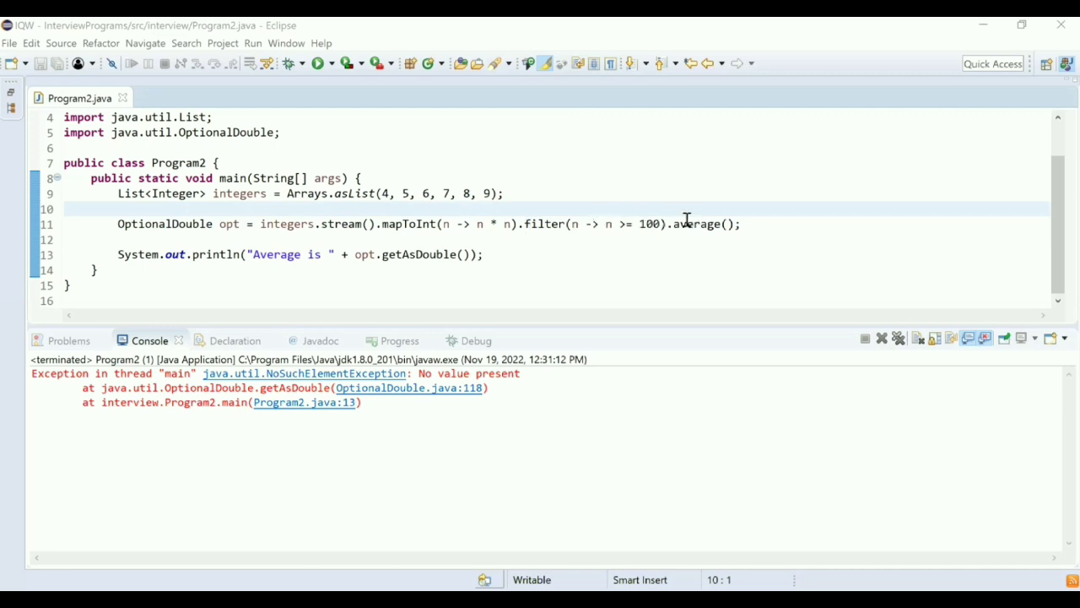
pyautogui.moveTo(408, 416)
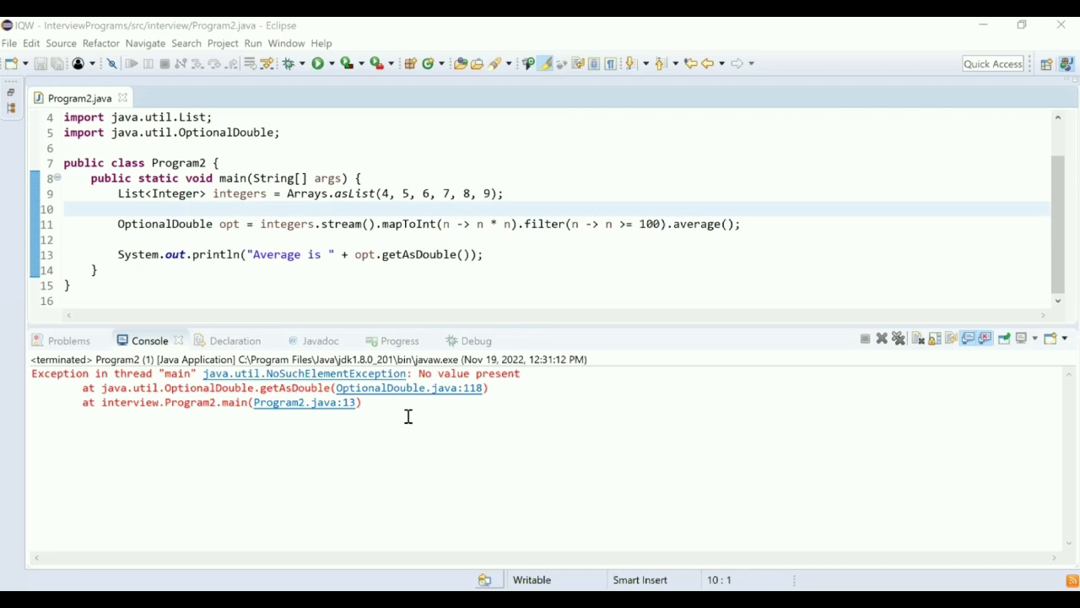
pyautogui.moveTo(525, 256)
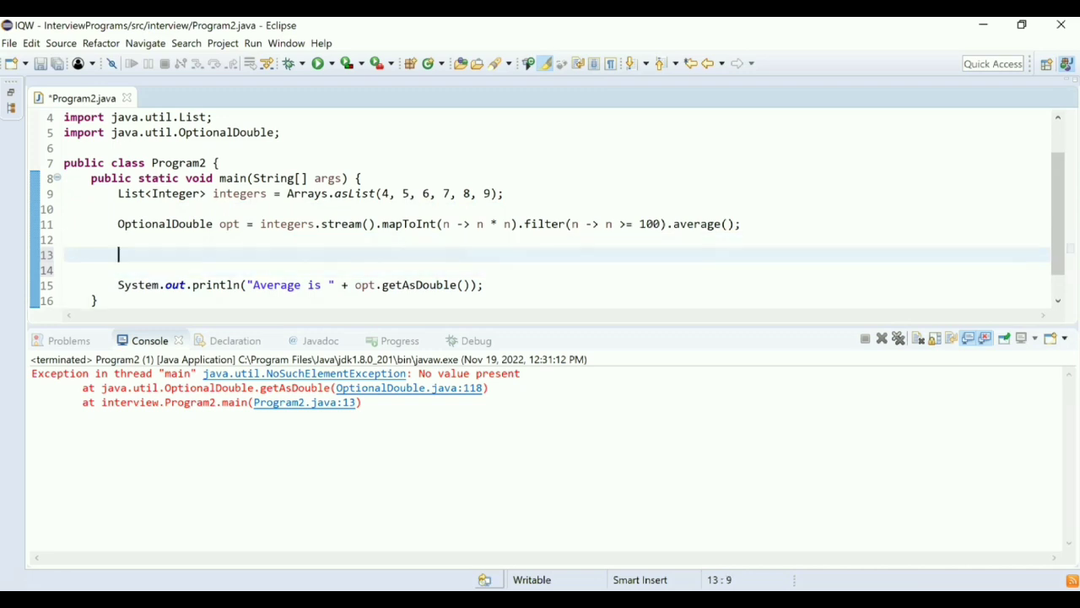
# Step: Wrap the average println in if (opt.isPresent()) with an else printing "No qualifying element"
pyautogui.write('if(')
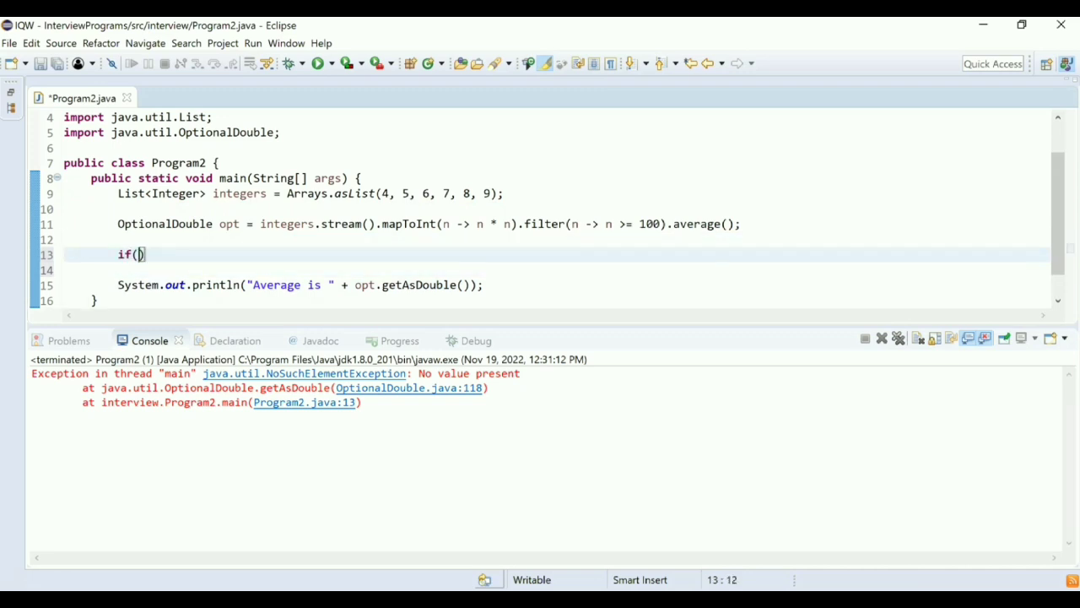
pyautogui.write('opt')
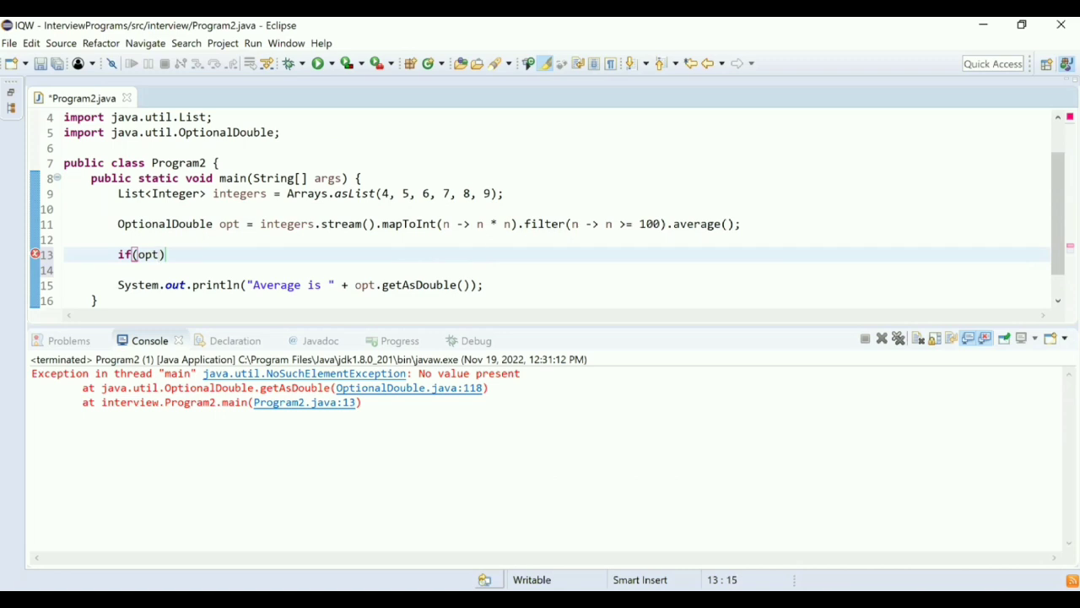
pyautogui.write('.isPresent(')
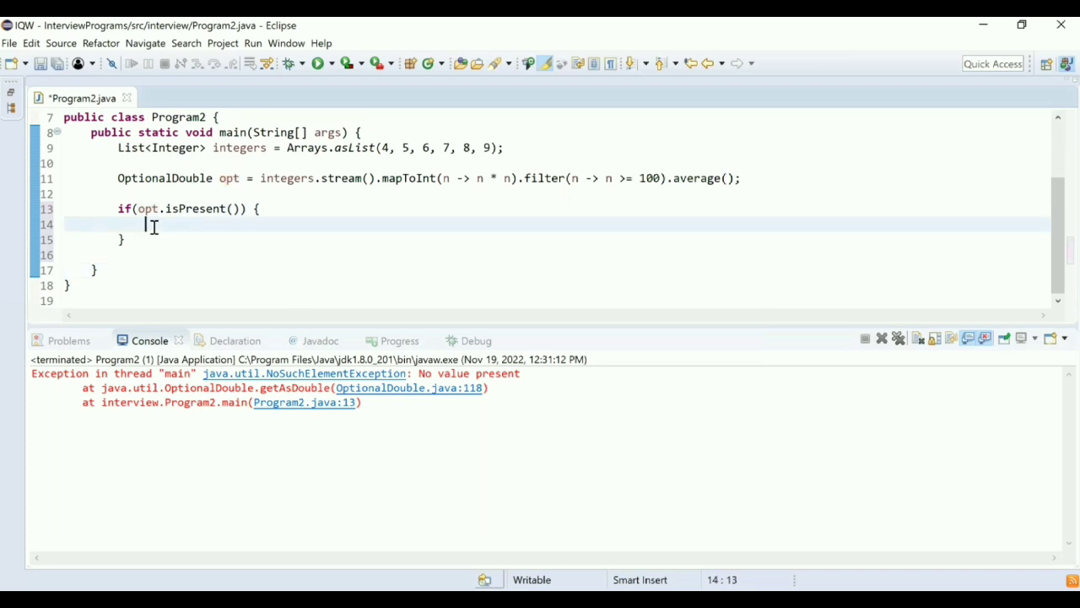
pyautogui.write('System.out.println("Average is " + opt.getAsDouble());')
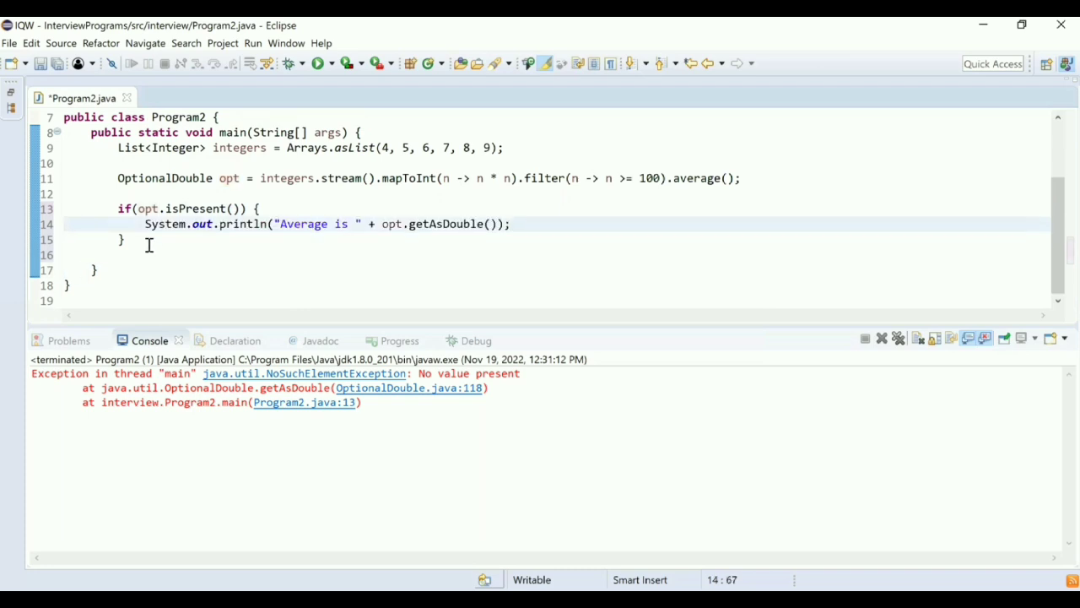
pyautogui.write('else {')
pyautogui.write('System.out.println("");')
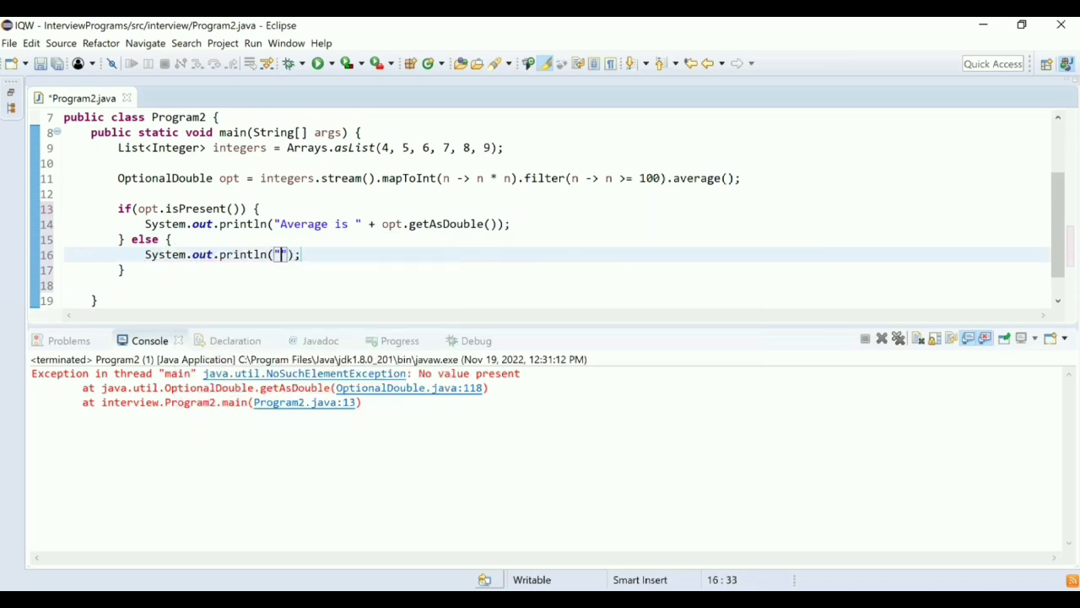
pyautogui.write('No qualif')
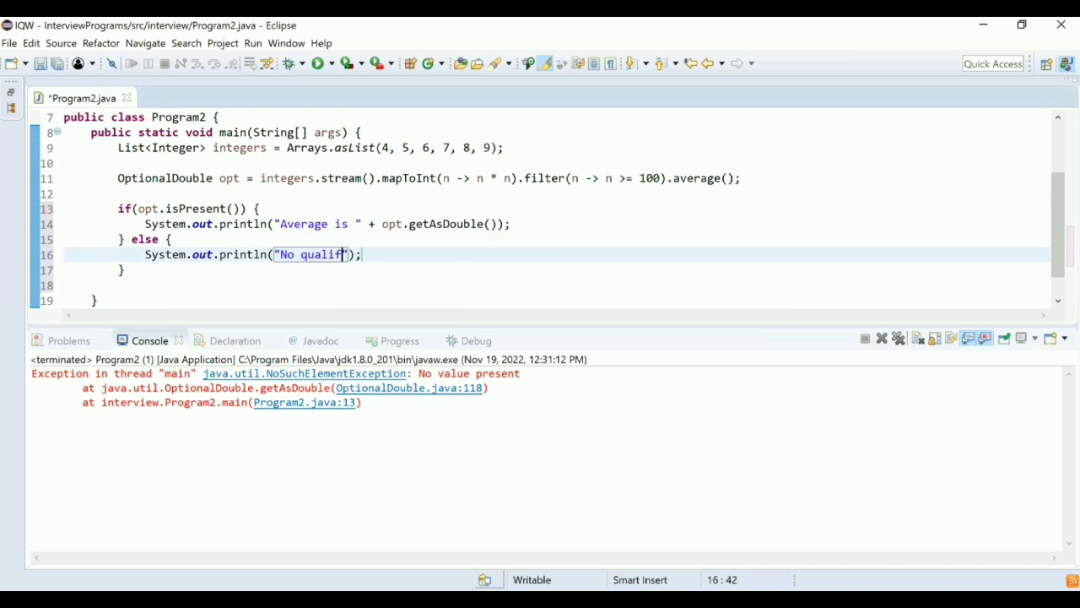
pyautogui.write('ying element')
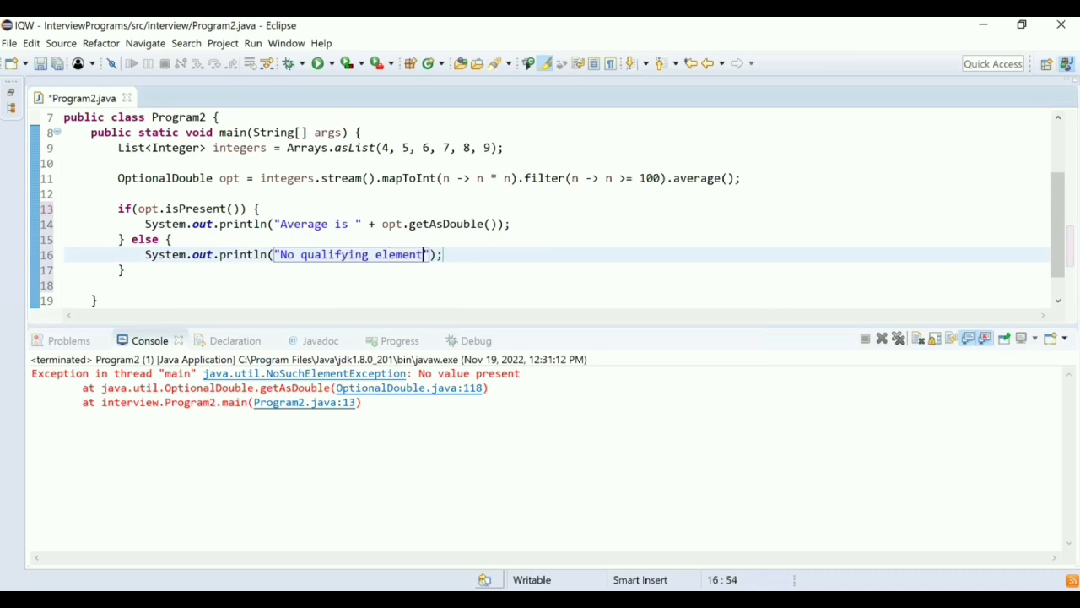